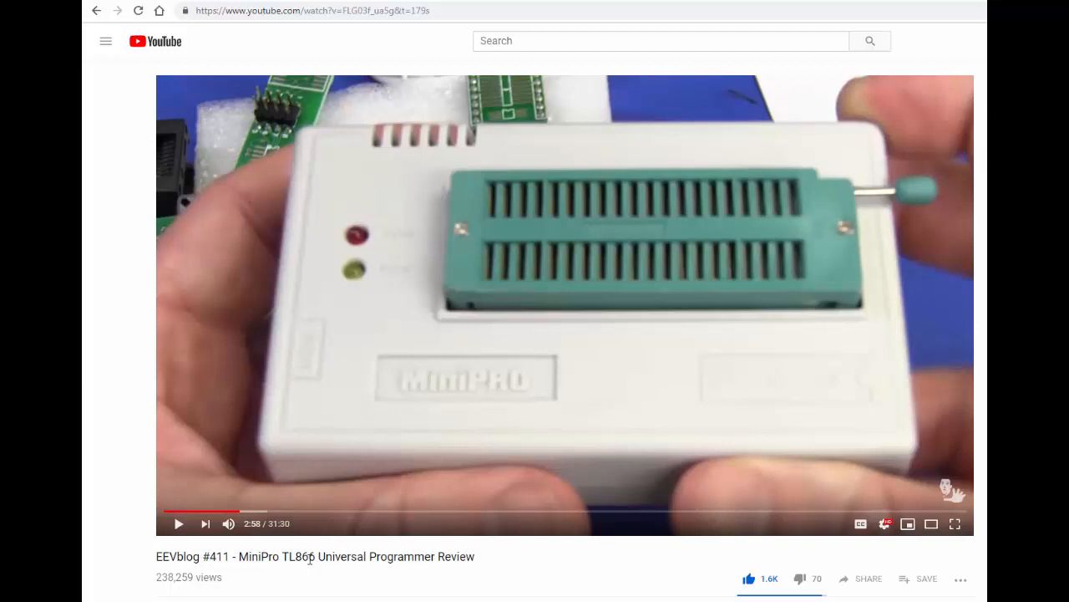
mouse_move(581, 231)
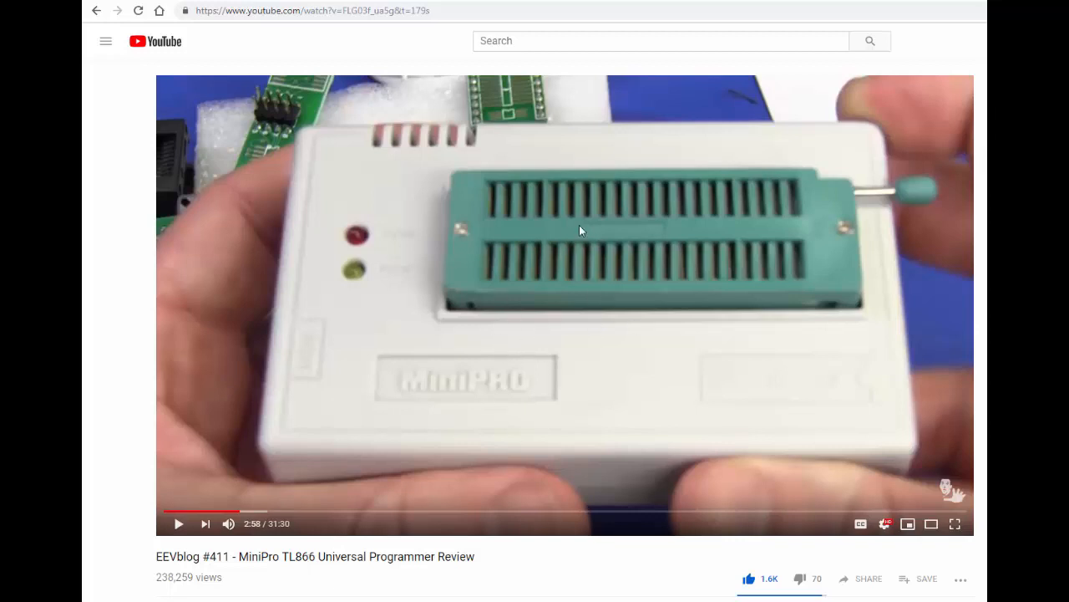
mouse_move(564, 358)
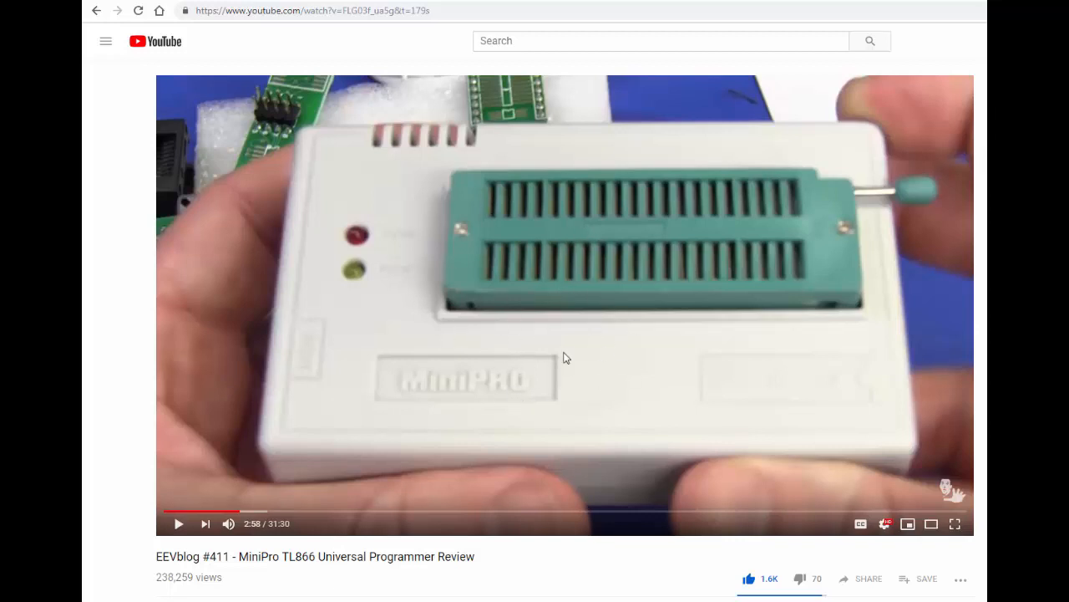
mouse_move(635, 394)
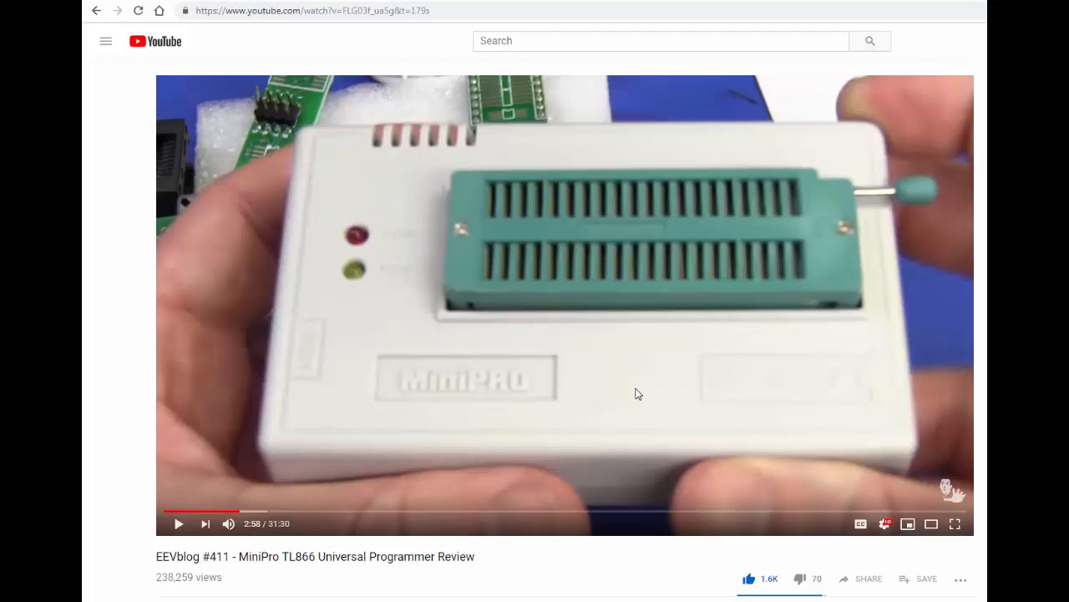
mouse_move(541, 367)
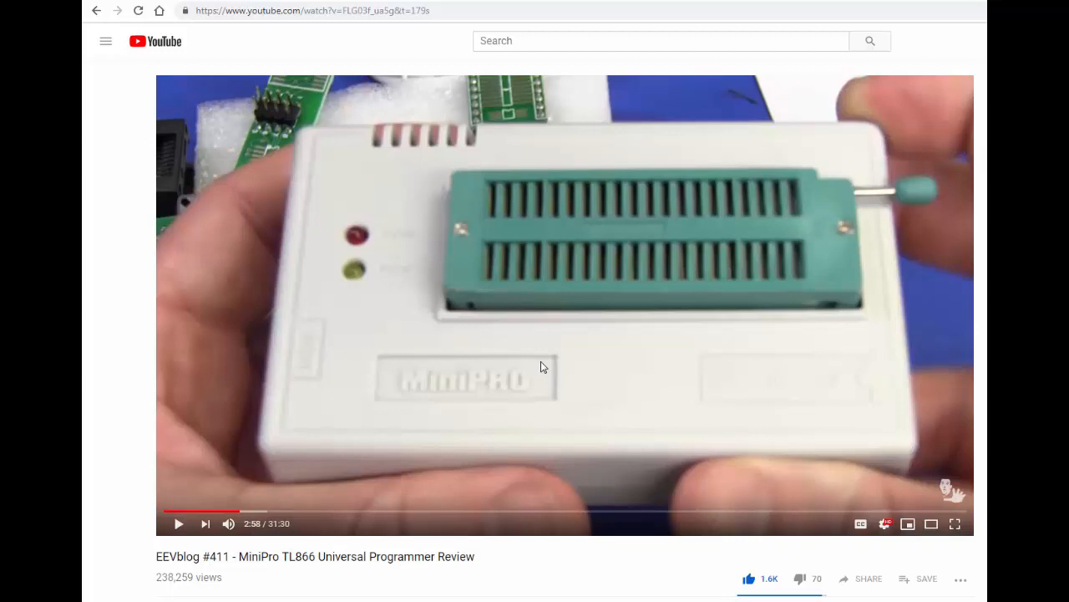
mouse_move(399, 81)
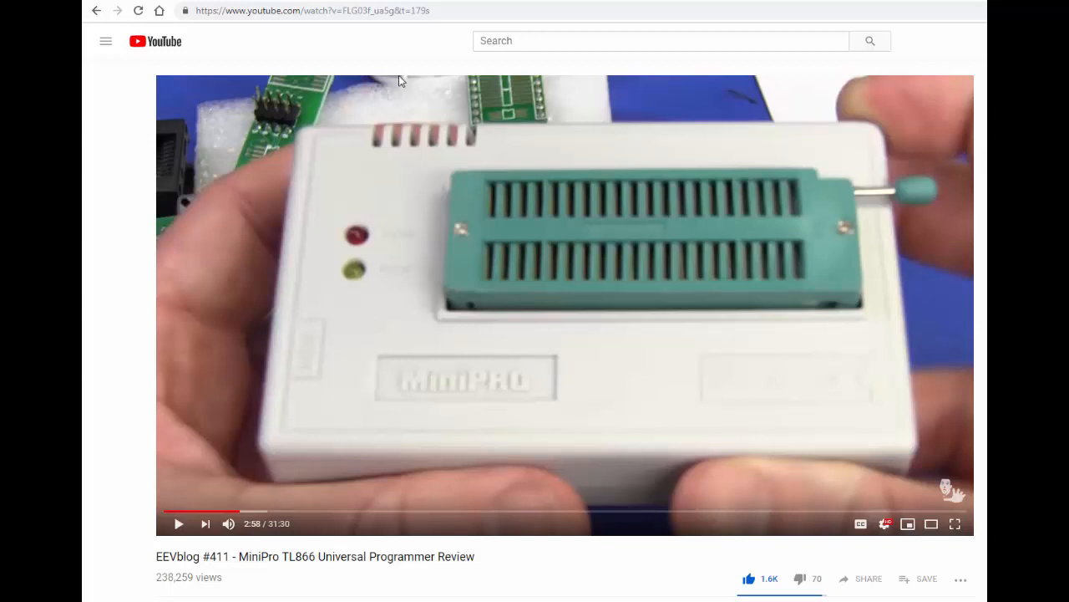
mouse_move(506, 460)
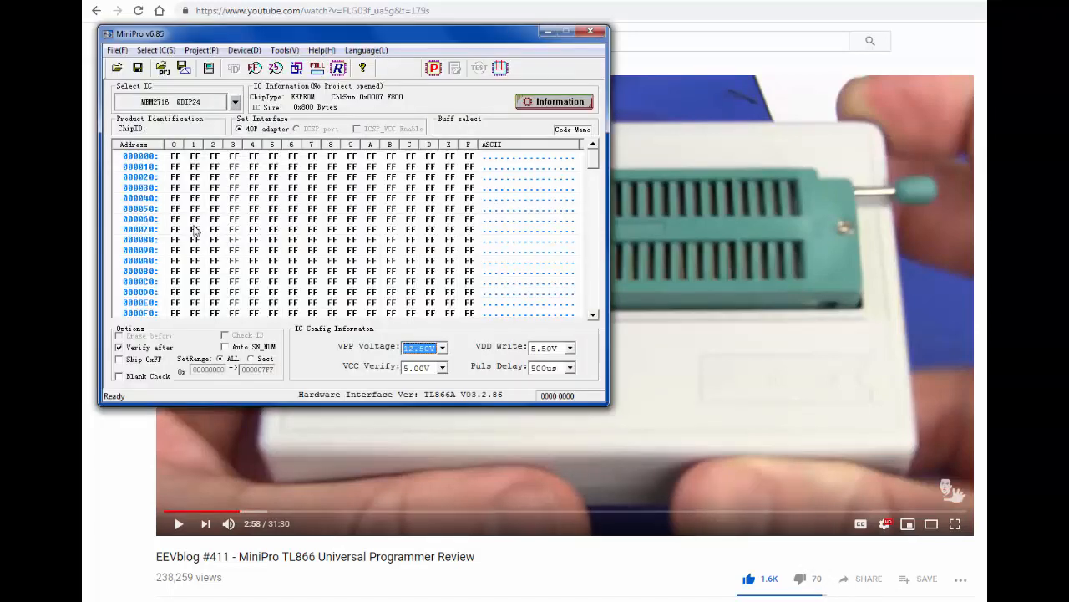
mouse_move(238, 186)
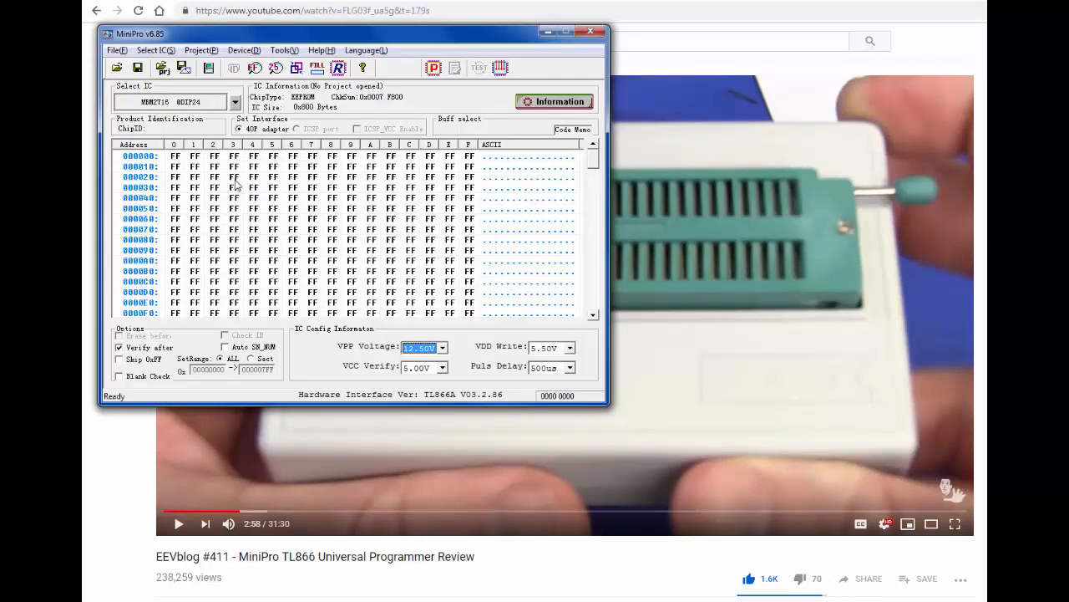
mouse_move(153, 40)
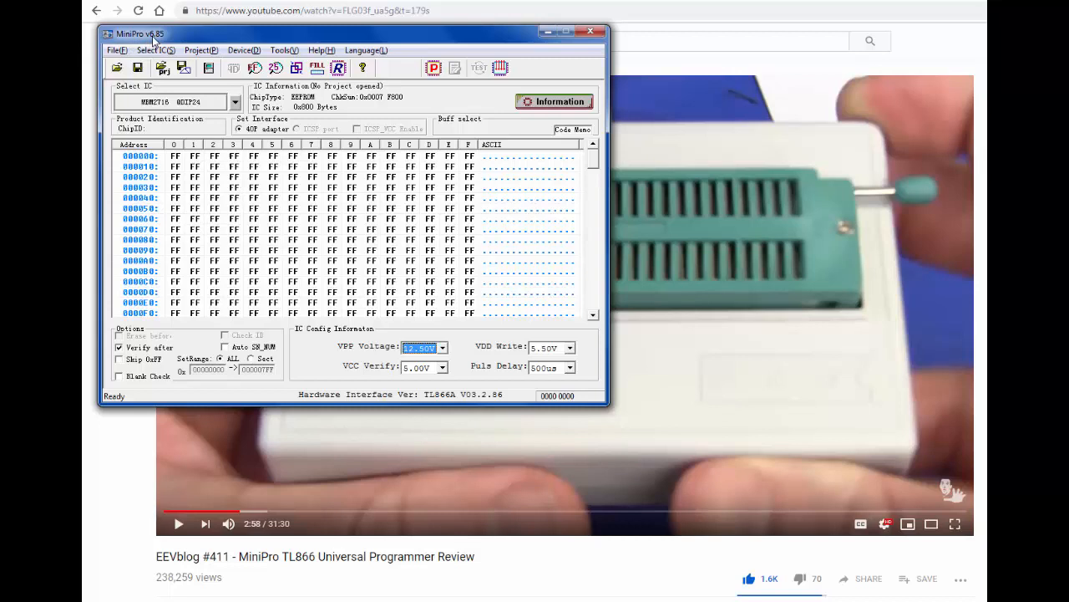
mouse_move(167, 40)
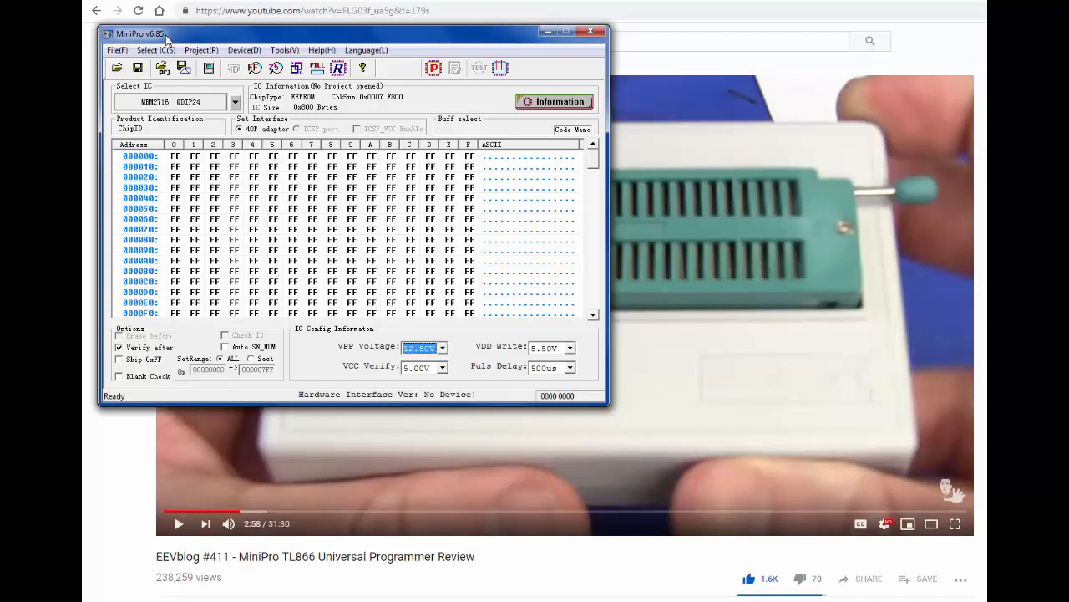
mouse_move(418, 401)
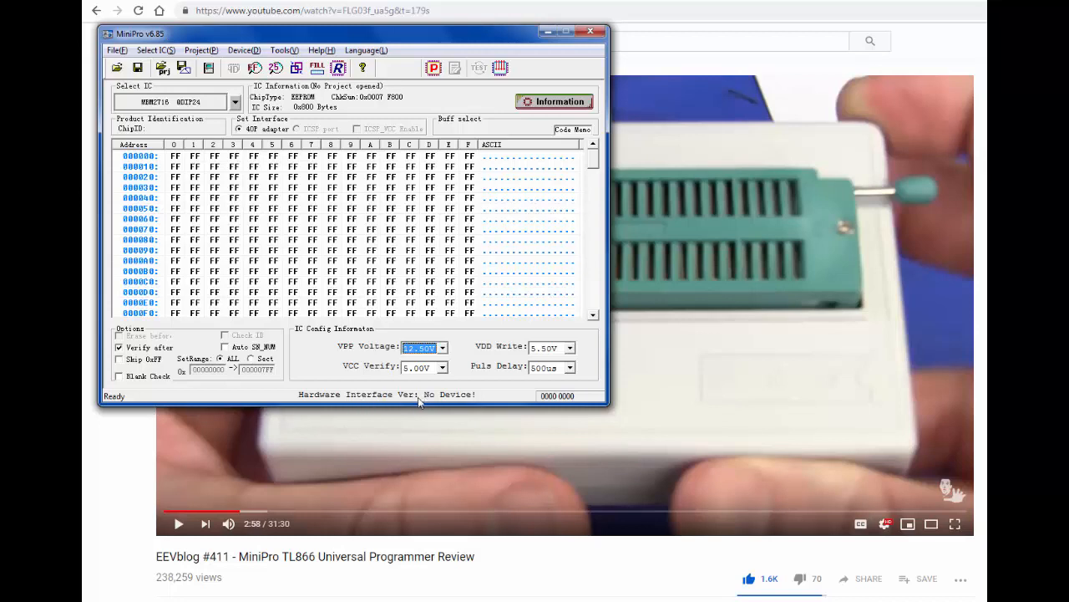
mouse_move(480, 406)
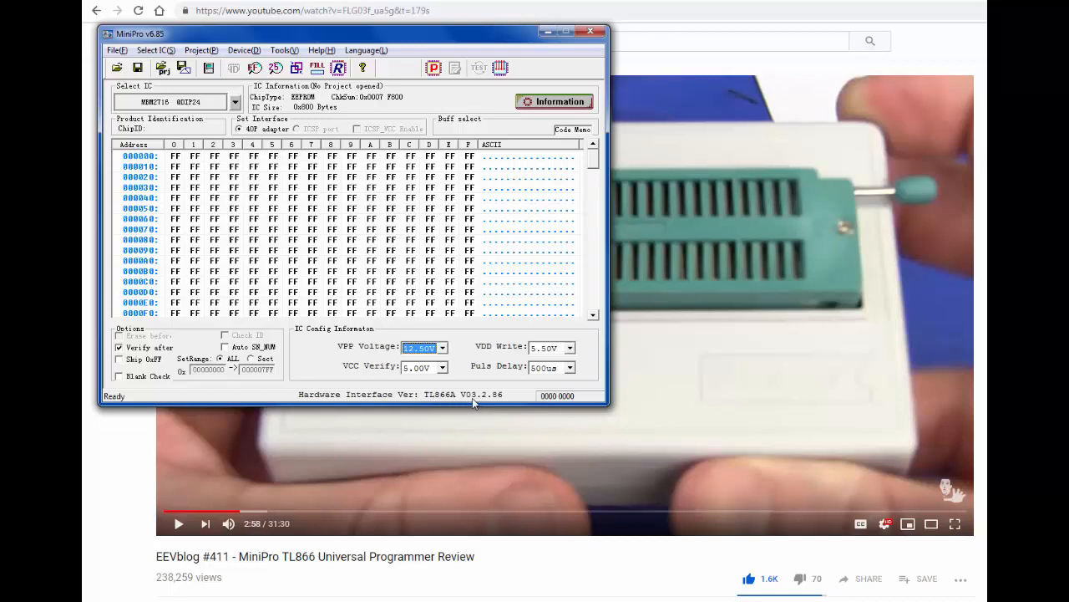
mouse_move(491, 396)
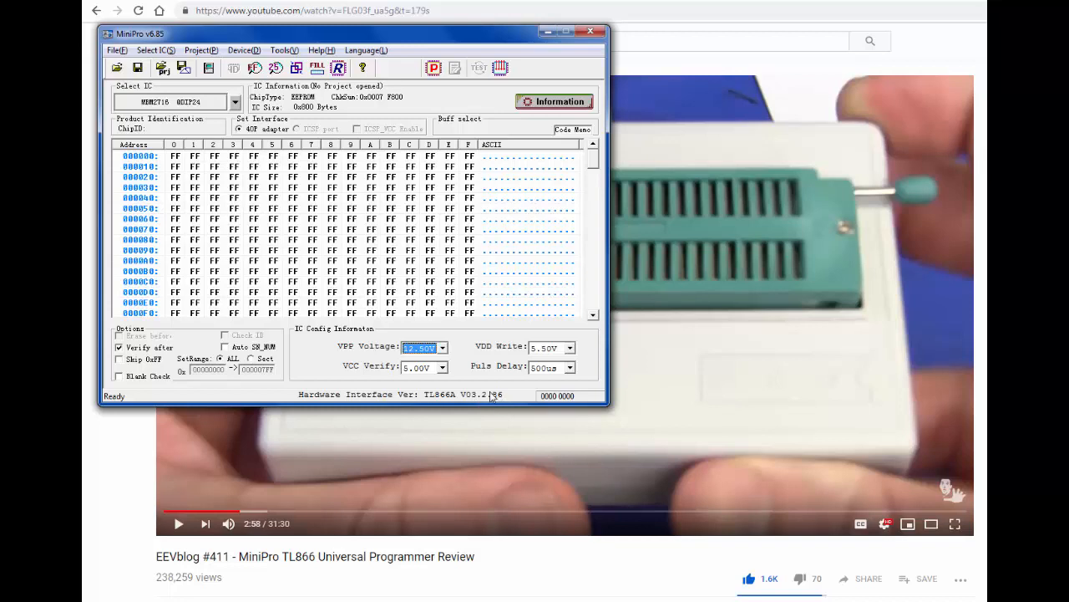
mouse_move(477, 401)
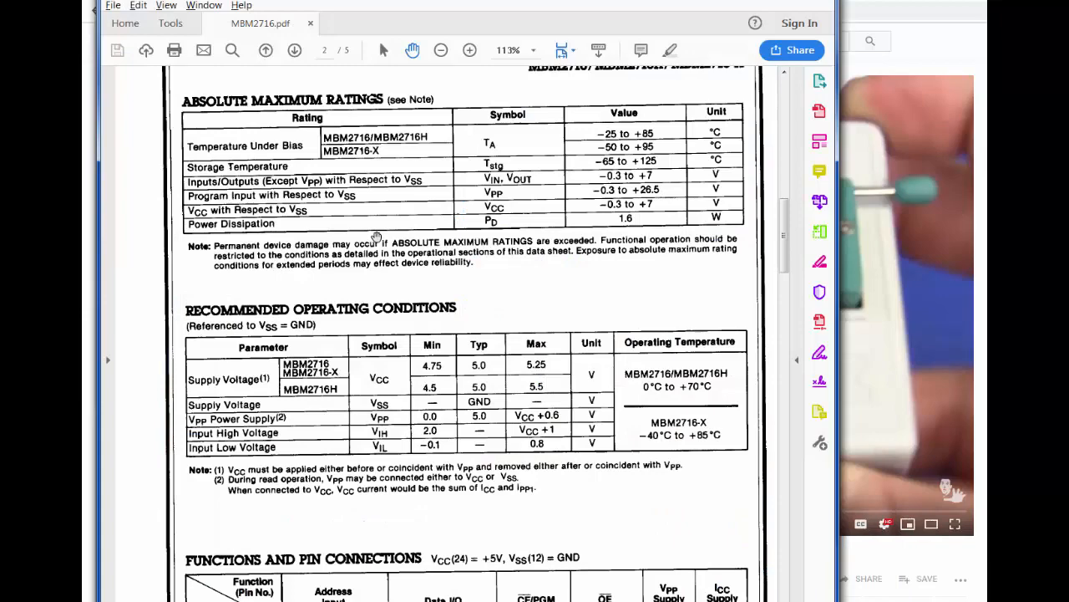
Scroll the MBM2716 datasheet from the title page to page 2's Absolute Maximum Ratings table
scroll(up, 3)
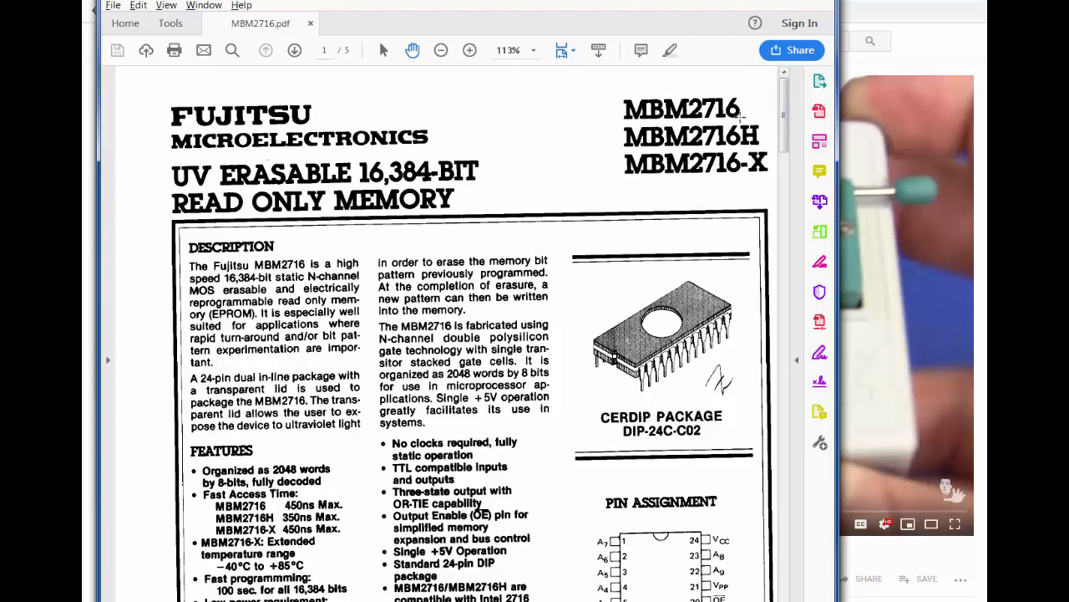
mouse_move(619, 96)
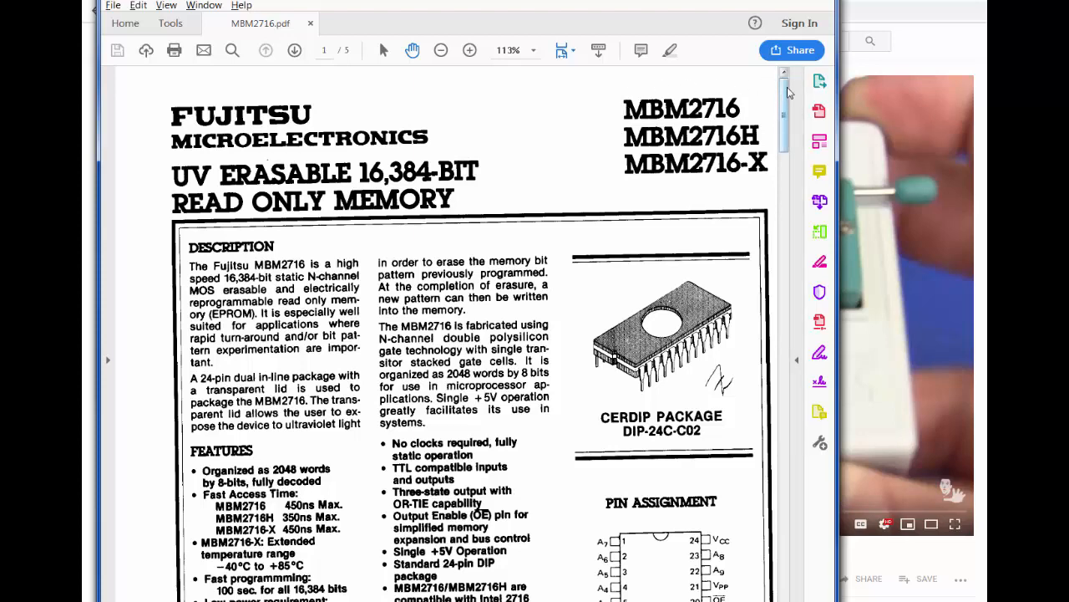
scroll(down, 3)
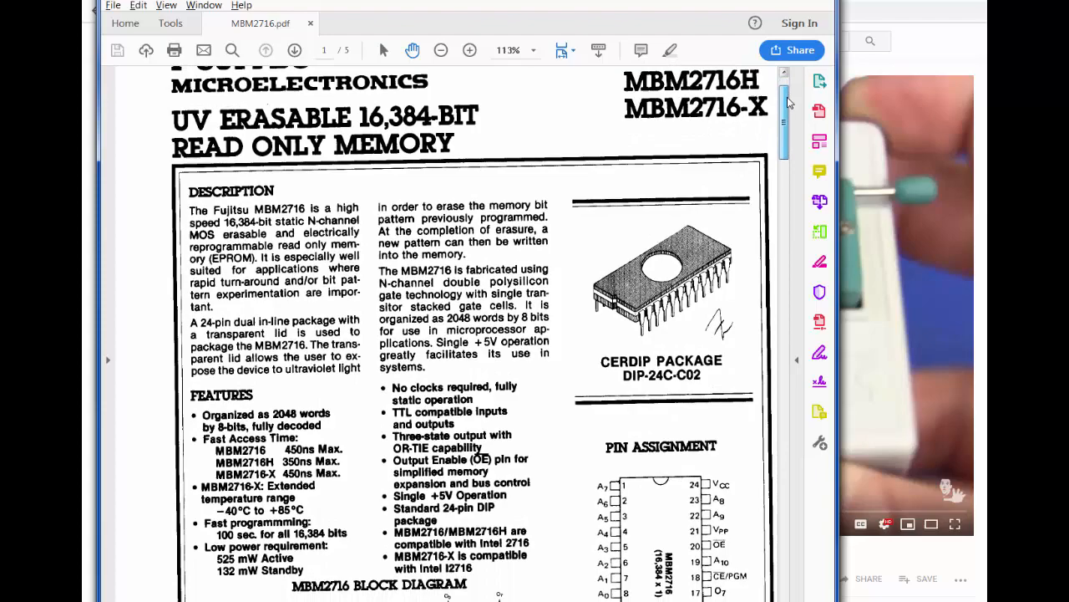
scroll(down, 3)
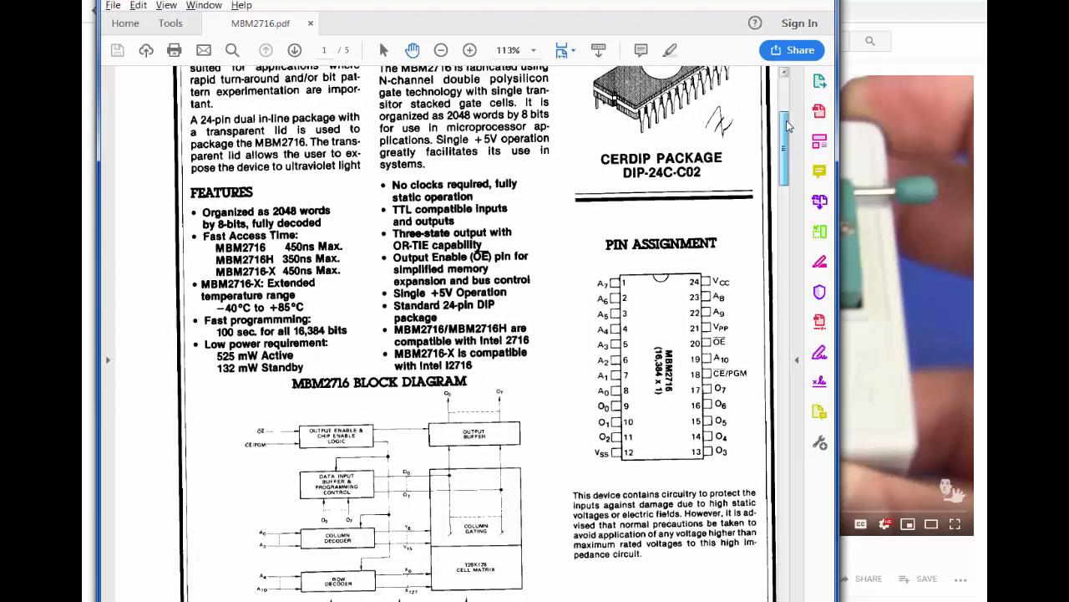
scroll(down, 3)
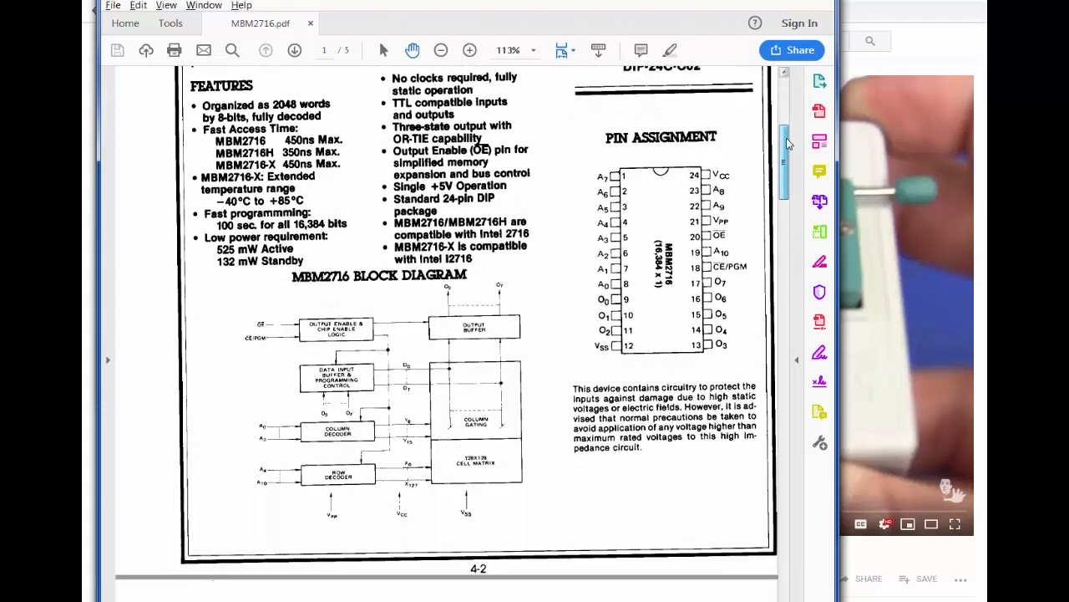
scroll(down, 3)
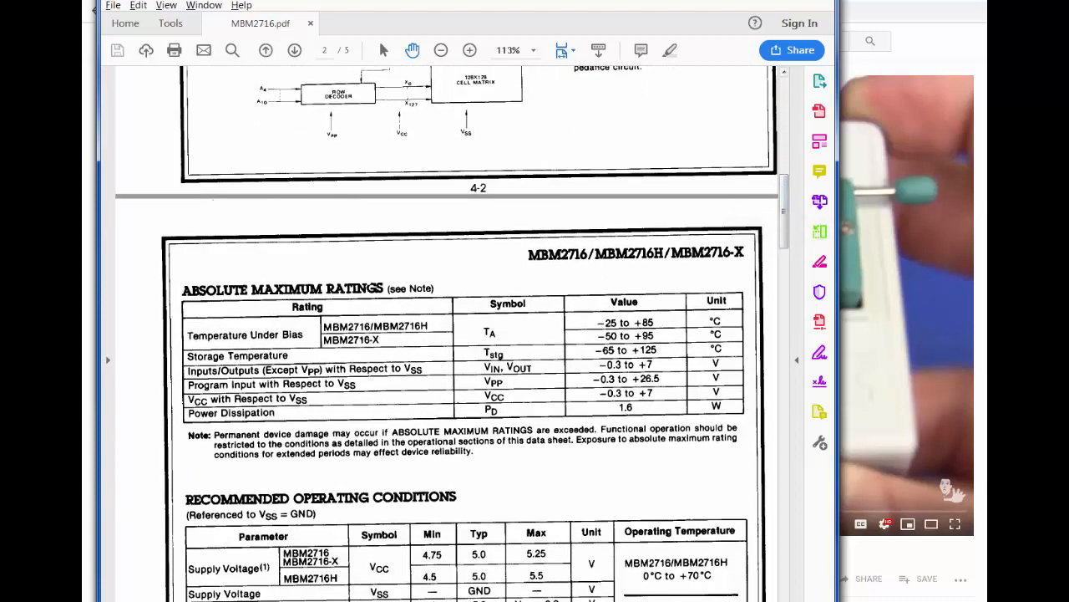
mouse_move(790, 528)
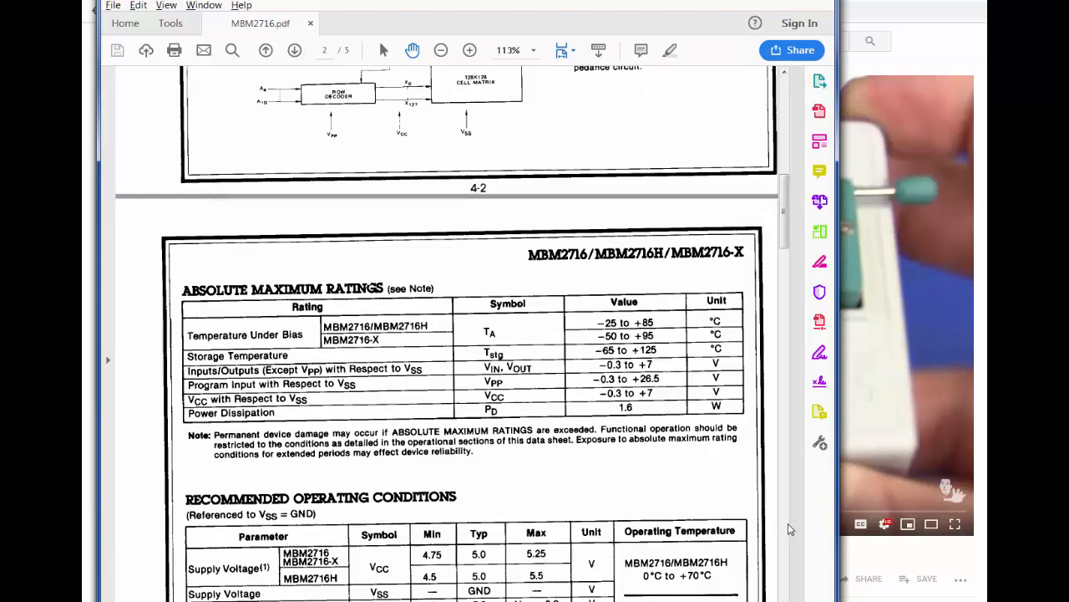
scroll(down, 3)
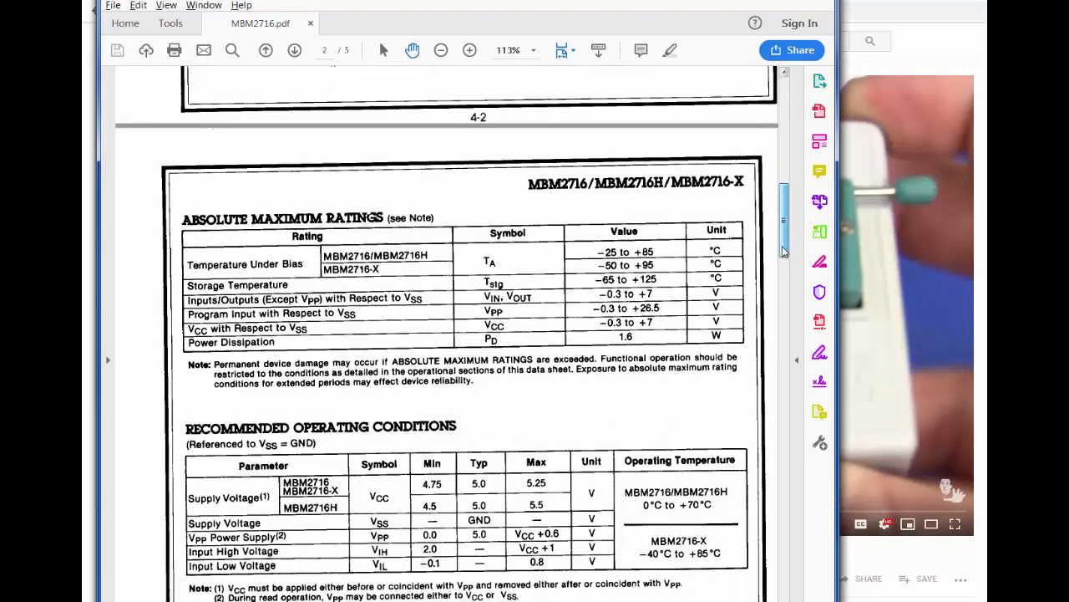
scroll(down, 3)
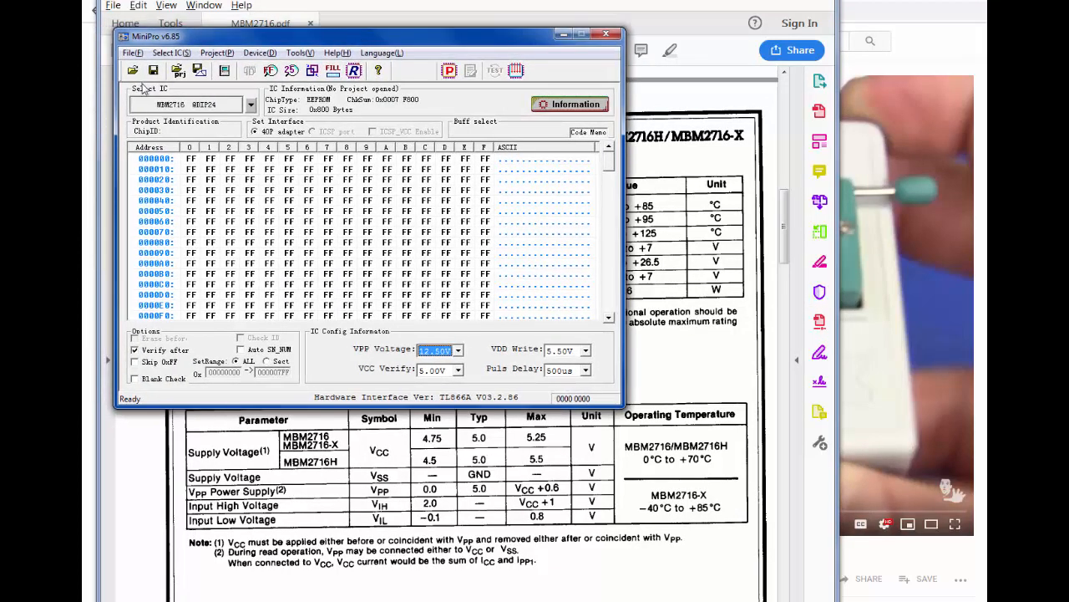
click(251, 105)
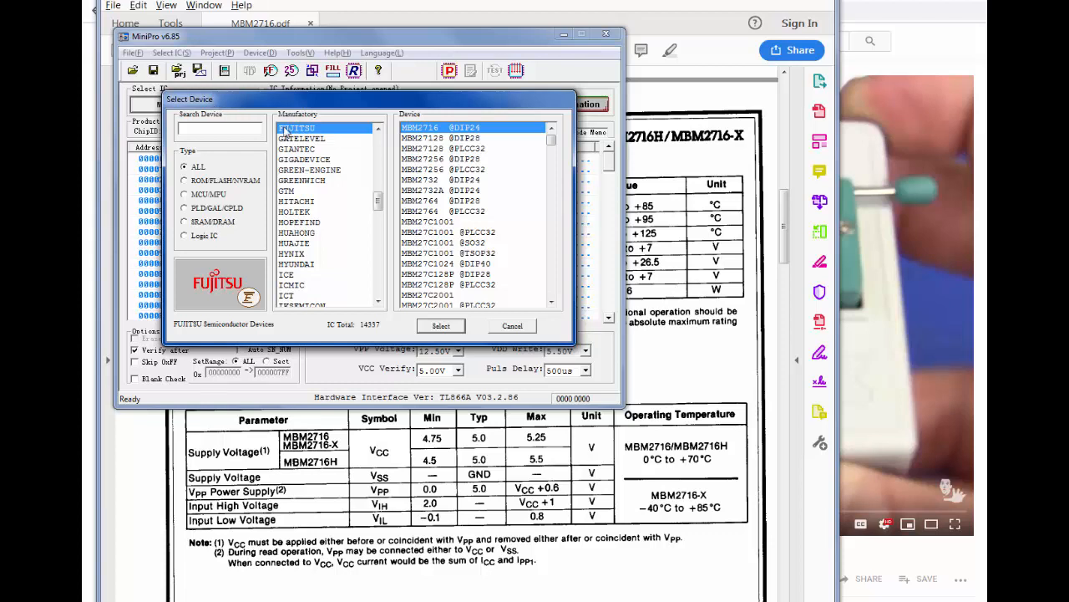
mouse_move(299, 136)
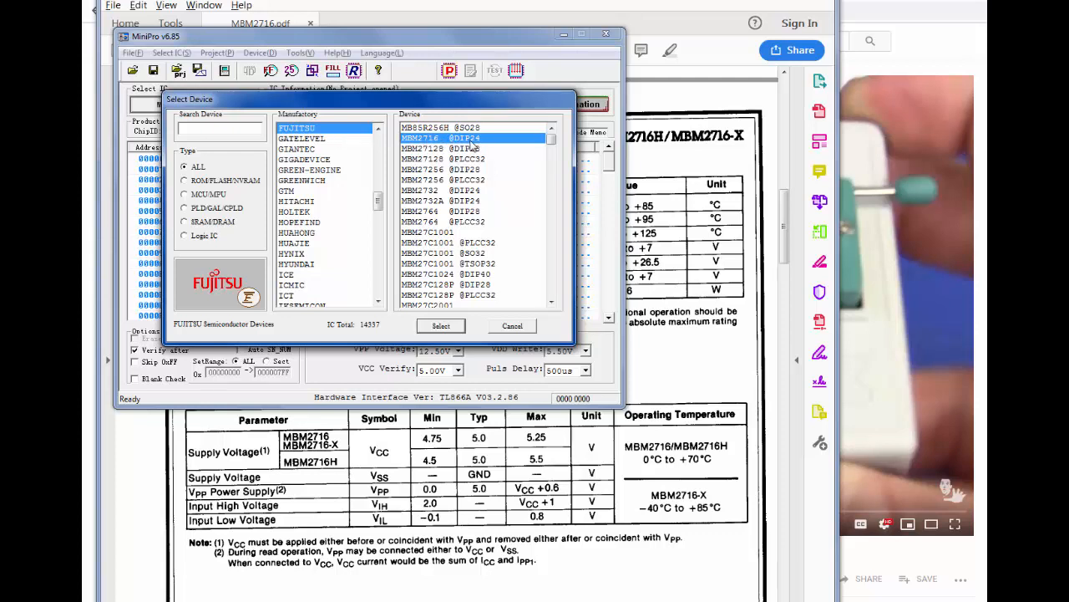
mouse_move(452, 315)
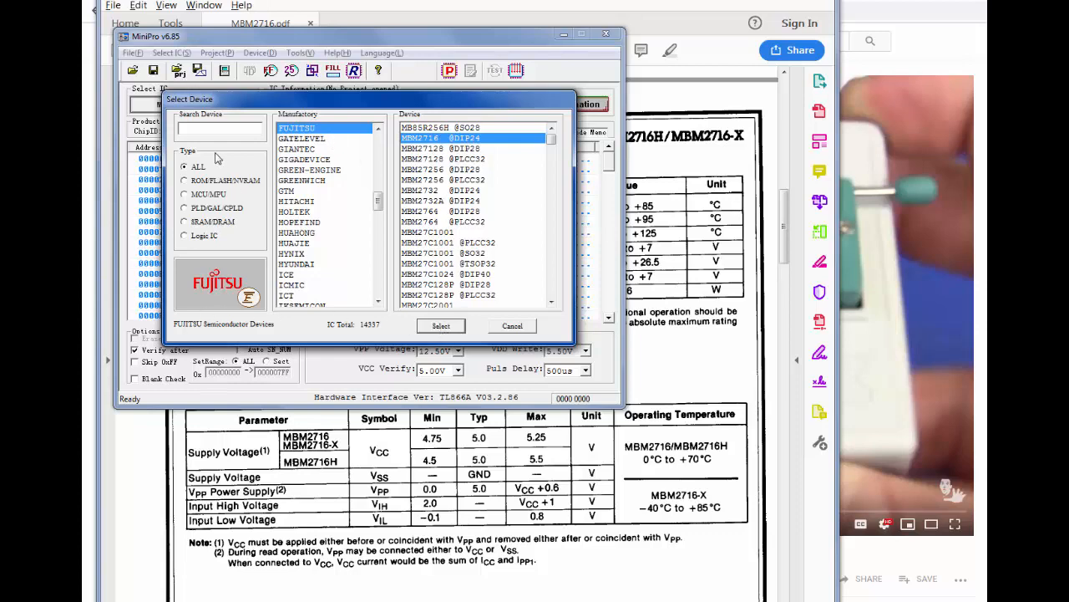
click(441, 326)
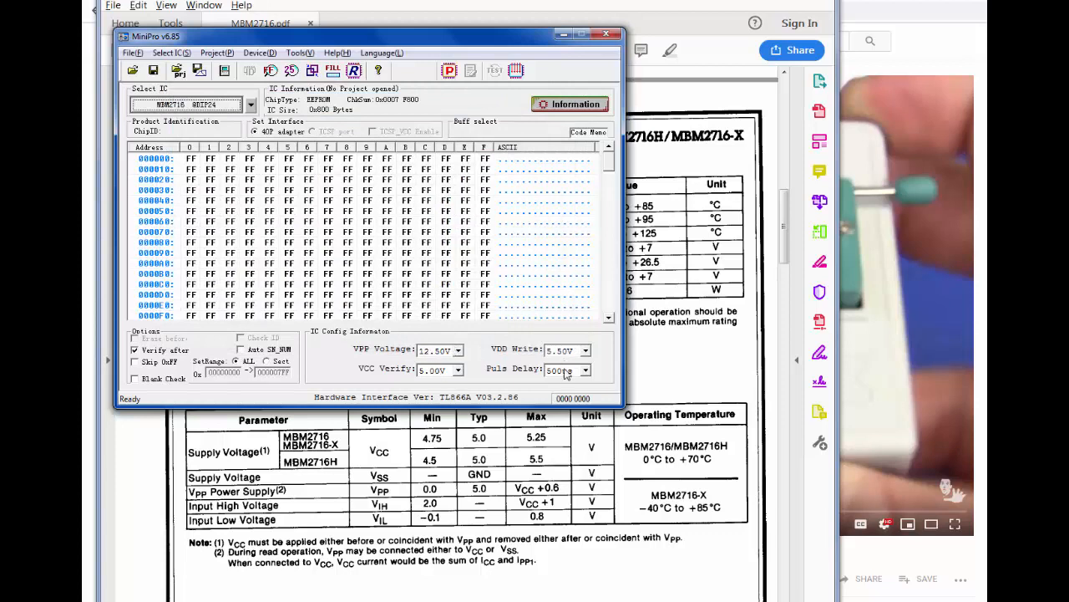
mouse_move(706, 350)
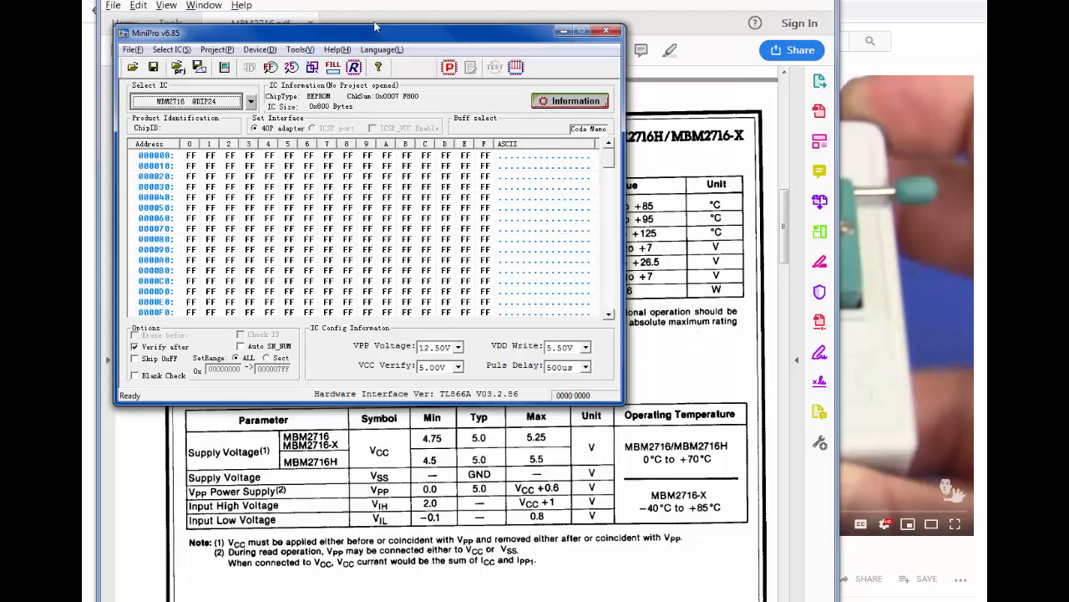
Move the MiniPro window up to reveal the datasheet's recommended operating conditions
drag(372, 32, 376, 5)
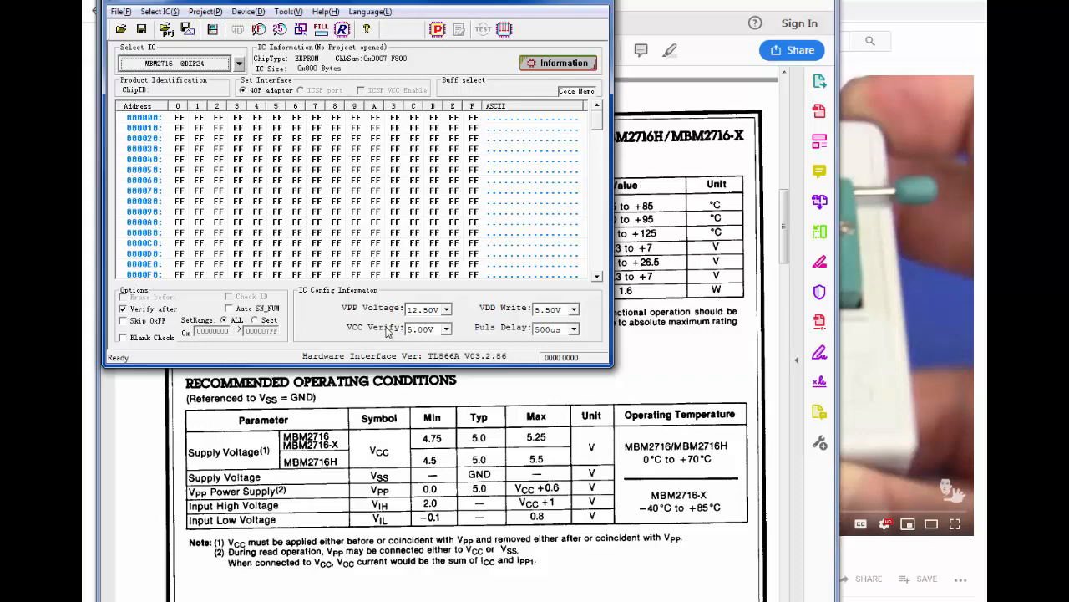
mouse_move(329, 508)
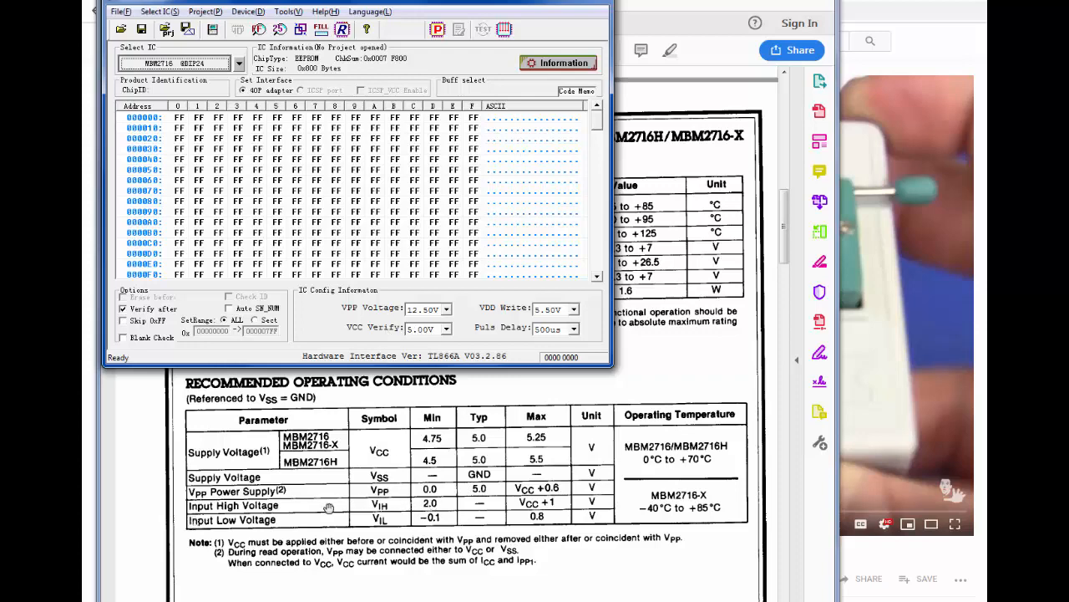
mouse_move(188, 503)
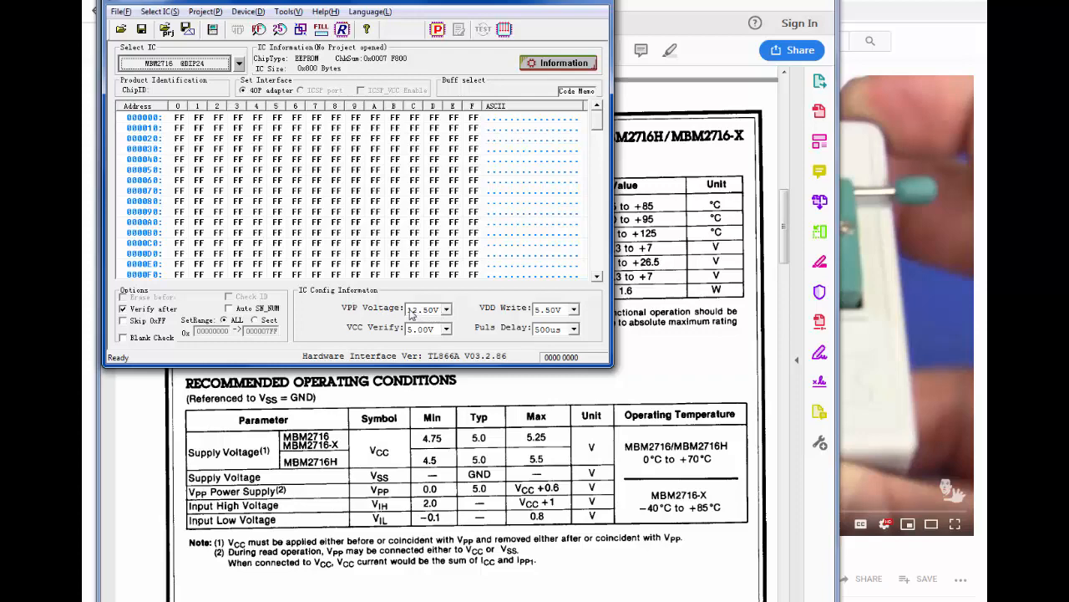
mouse_move(418, 313)
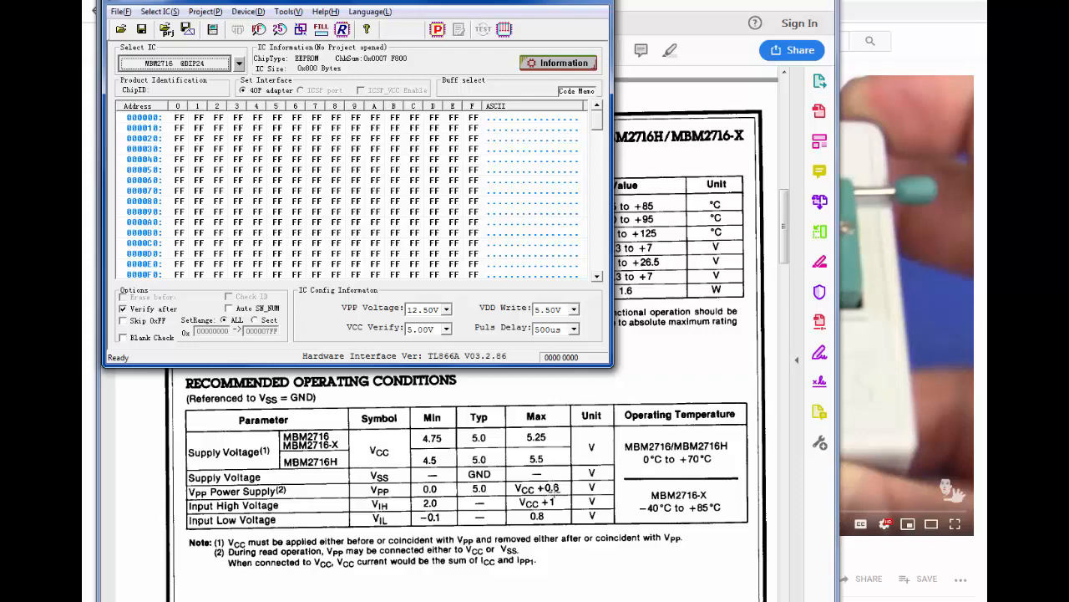
mouse_move(553, 486)
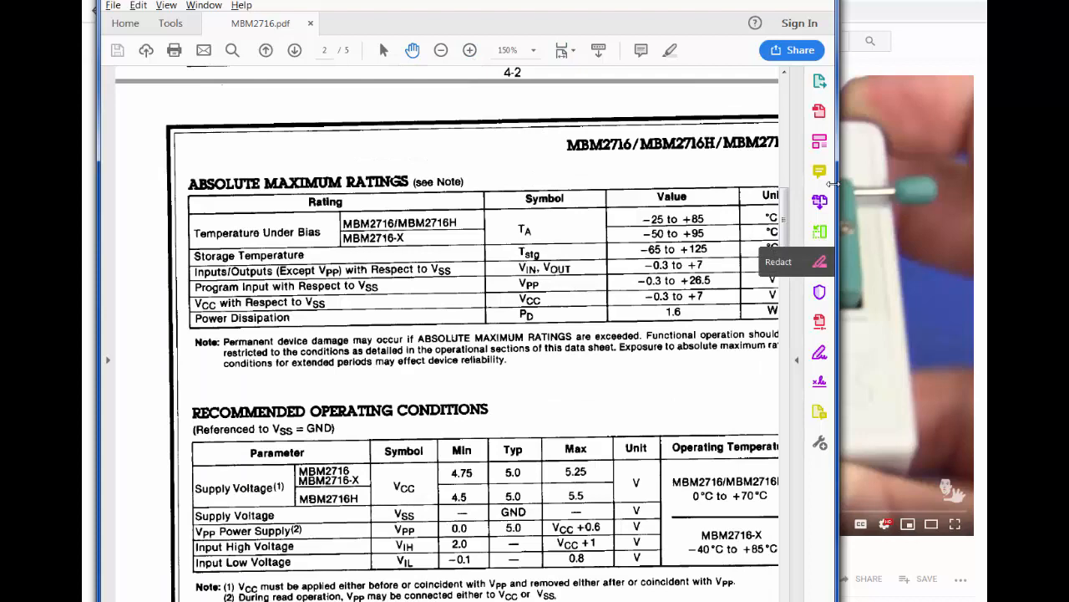
Scroll the datasheet to page 2's maximum ratings and operating conditions tables
scroll(down, 3)
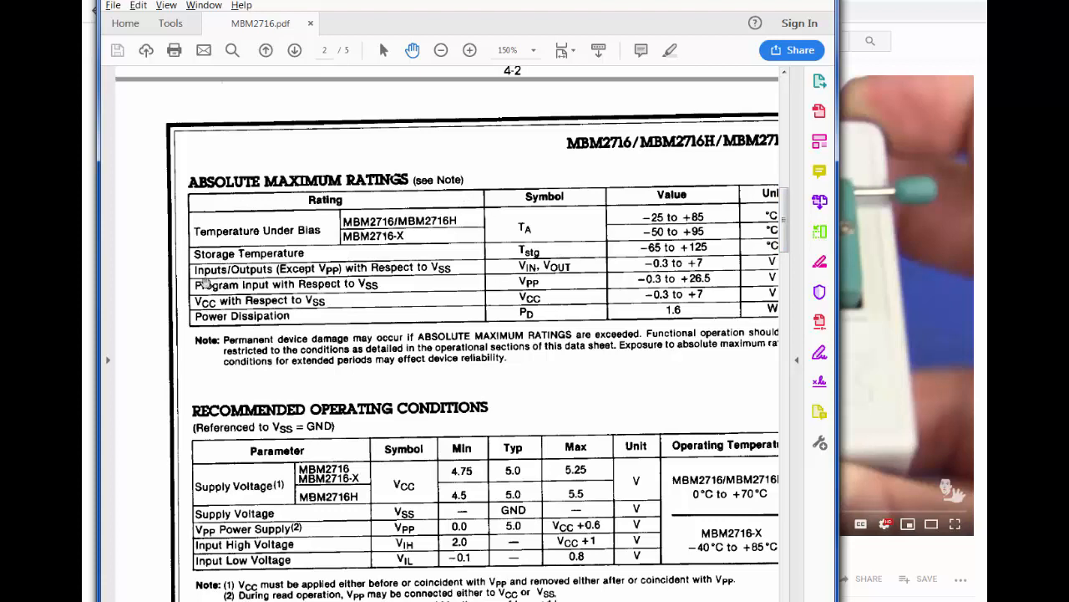
mouse_move(496, 246)
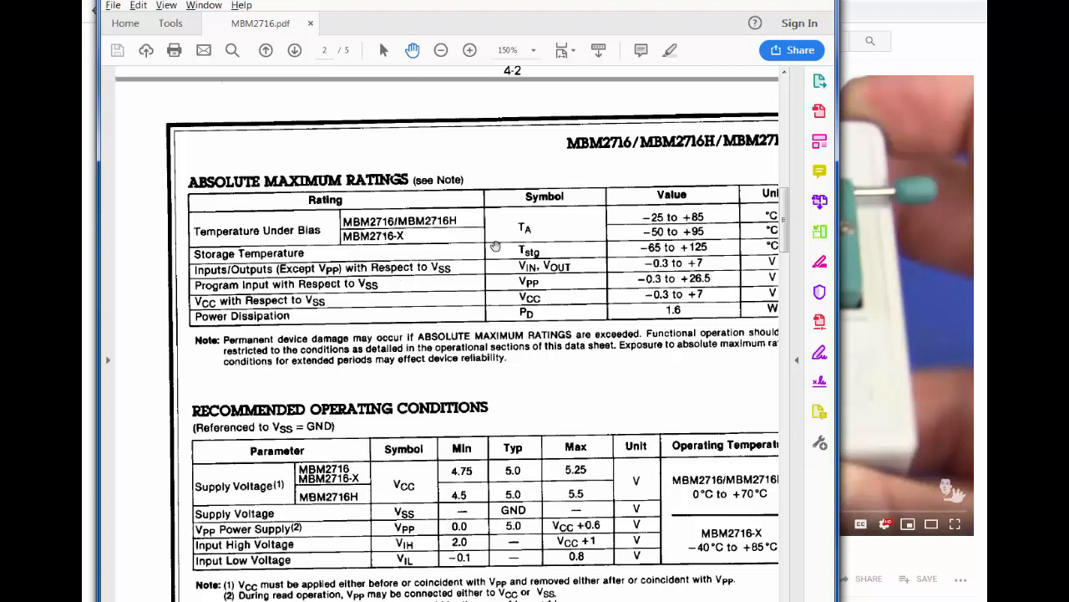
mouse_move(652, 287)
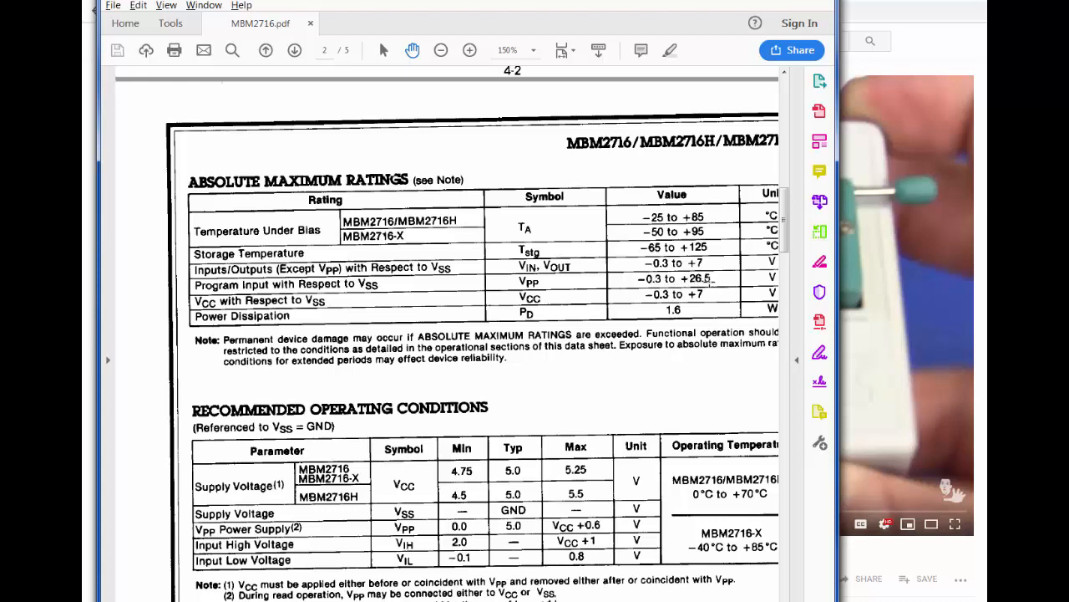
mouse_move(819, 442)
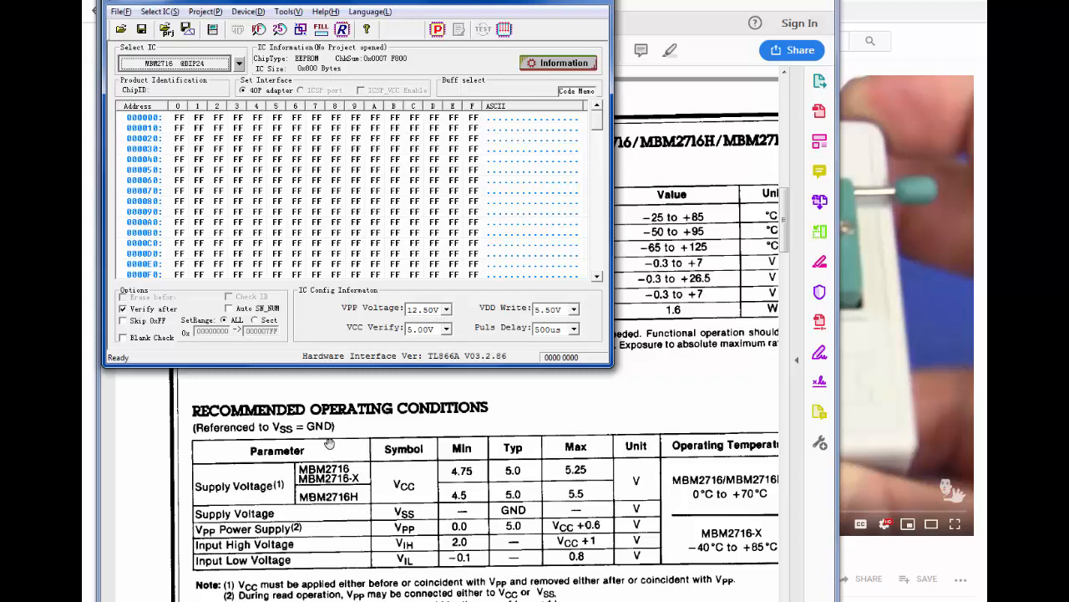
mouse_move(464, 333)
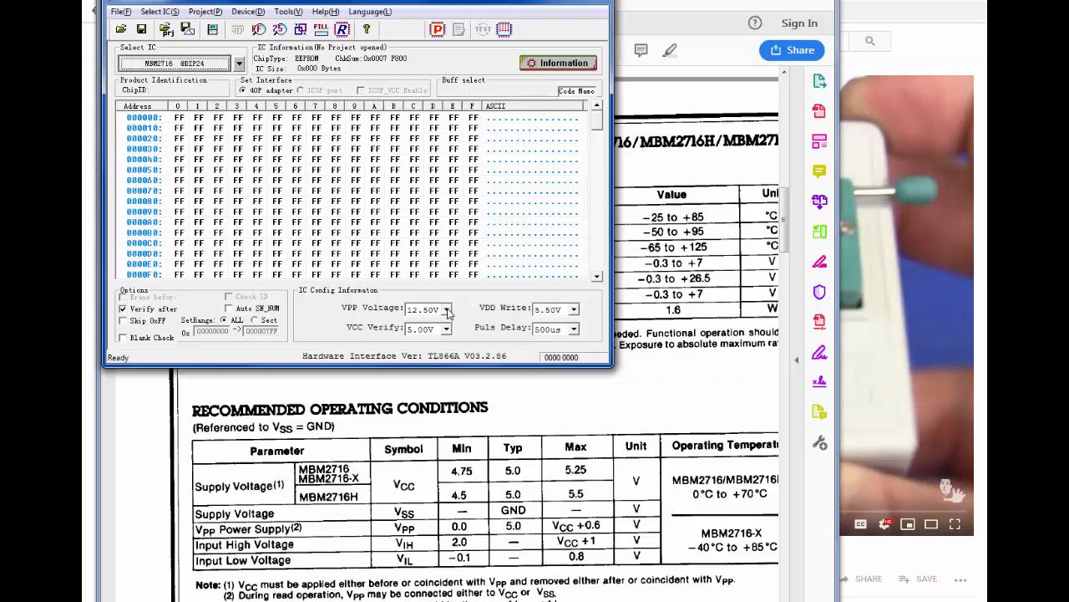
mouse_move(595, 359)
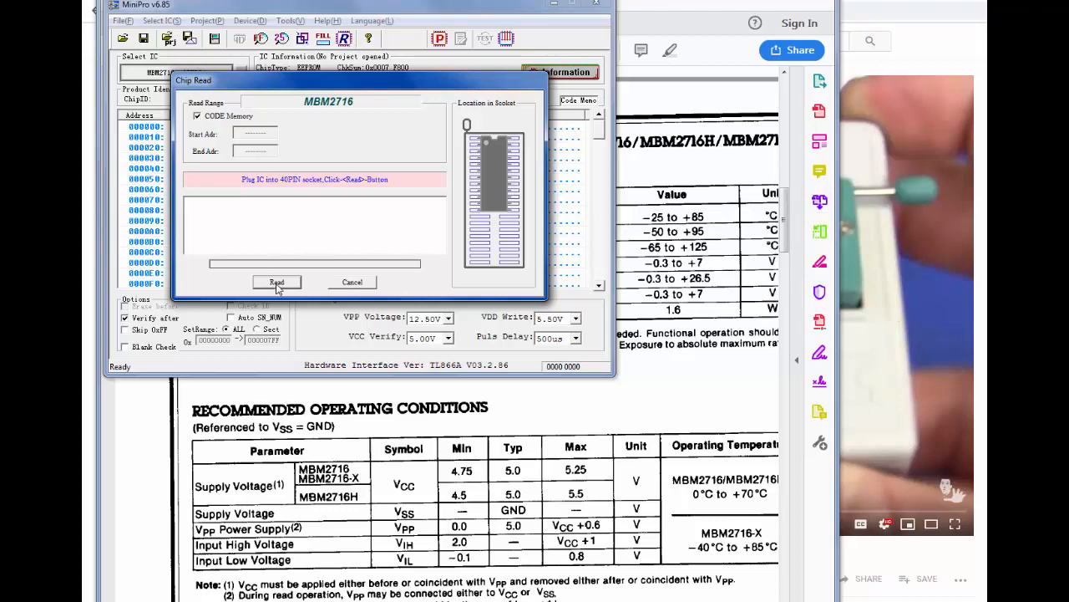
Read the MBM2716 into the buffer, then close the Chip Read dialog
click(277, 282)
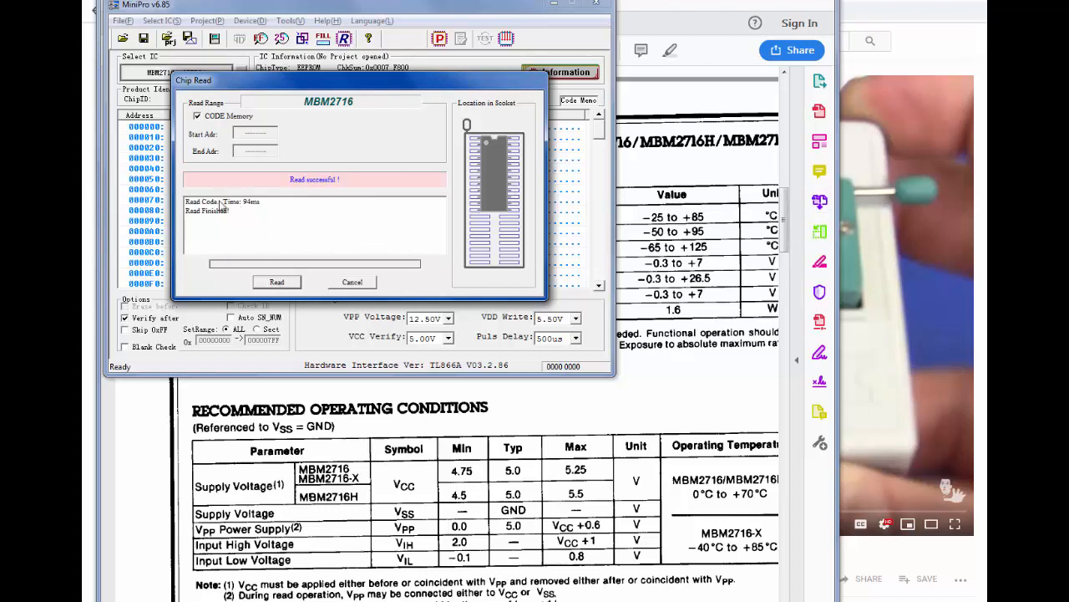
mouse_move(422, 170)
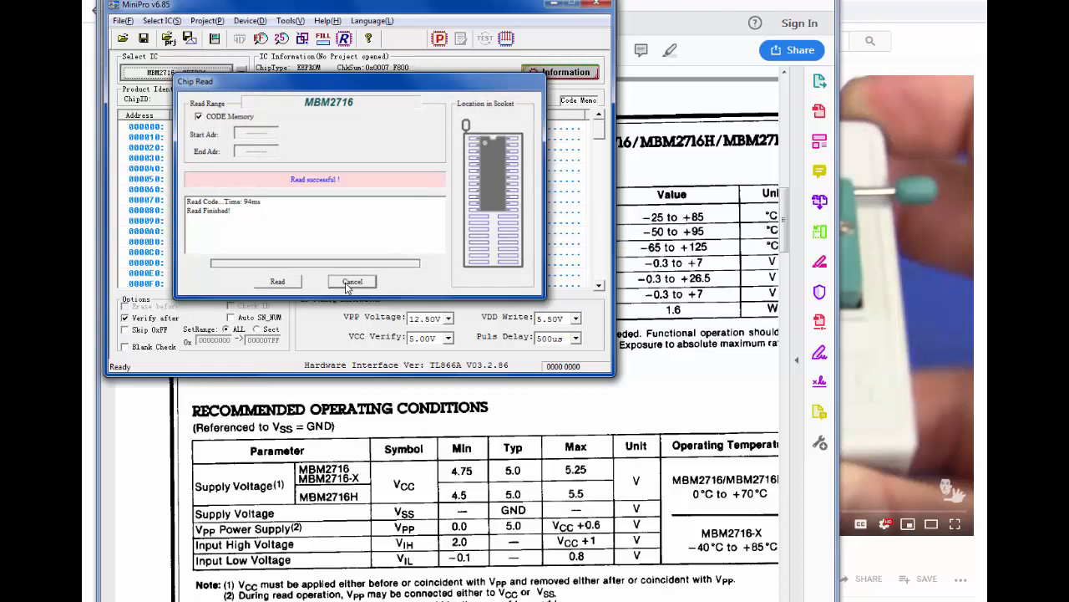
click(352, 281)
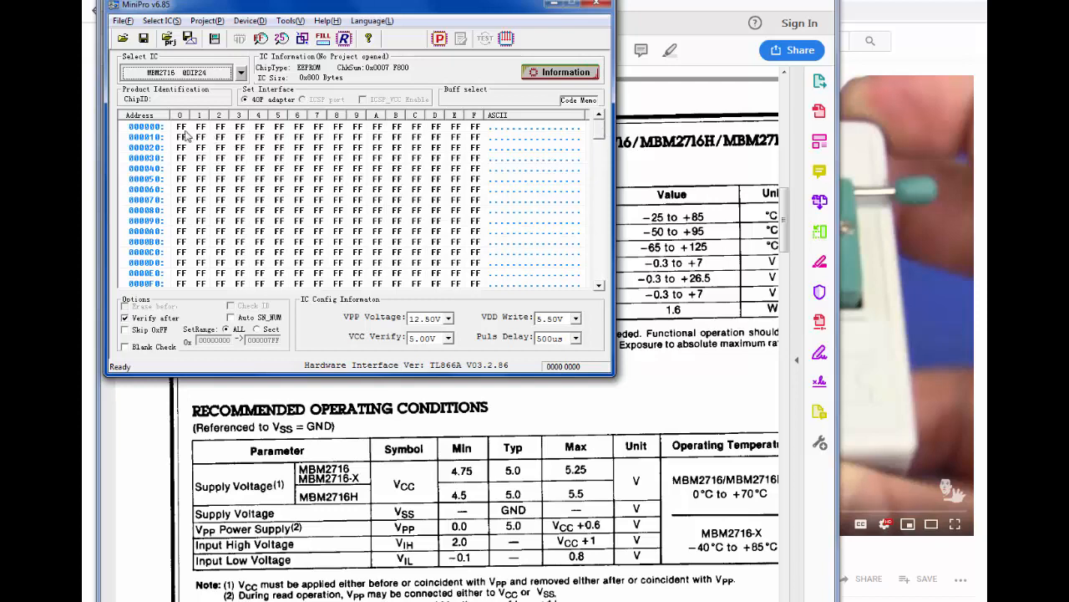
mouse_move(422, 131)
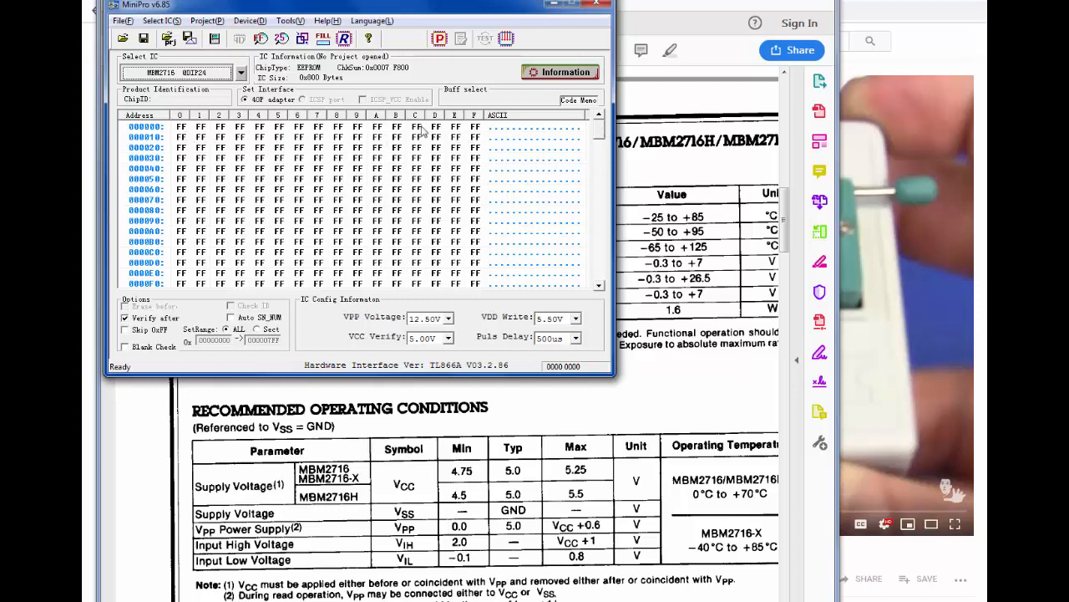
mouse_move(343, 153)
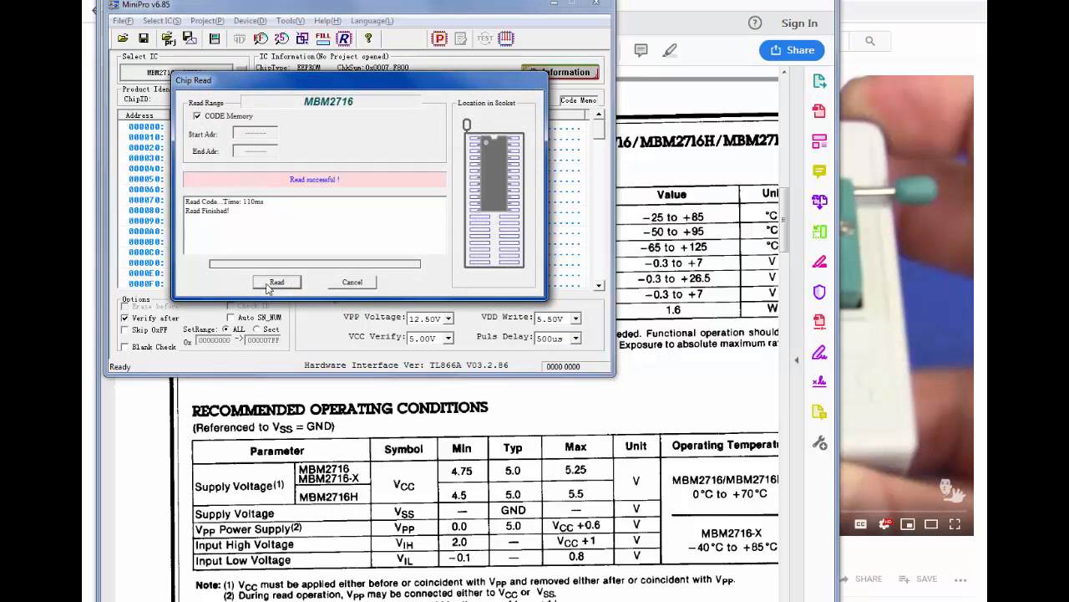
mouse_move(342, 251)
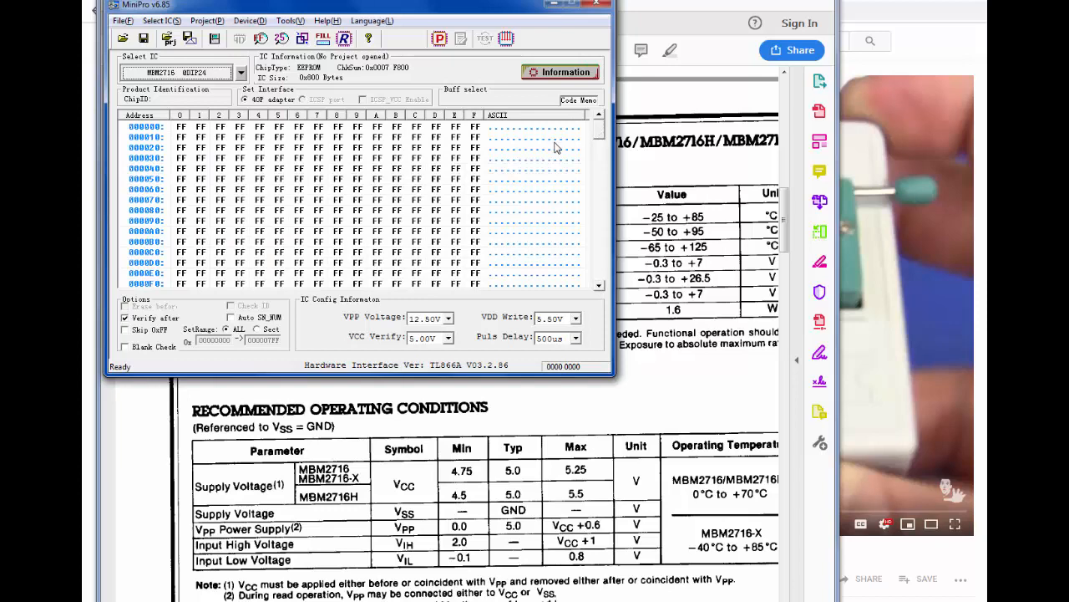
mouse_move(492, 302)
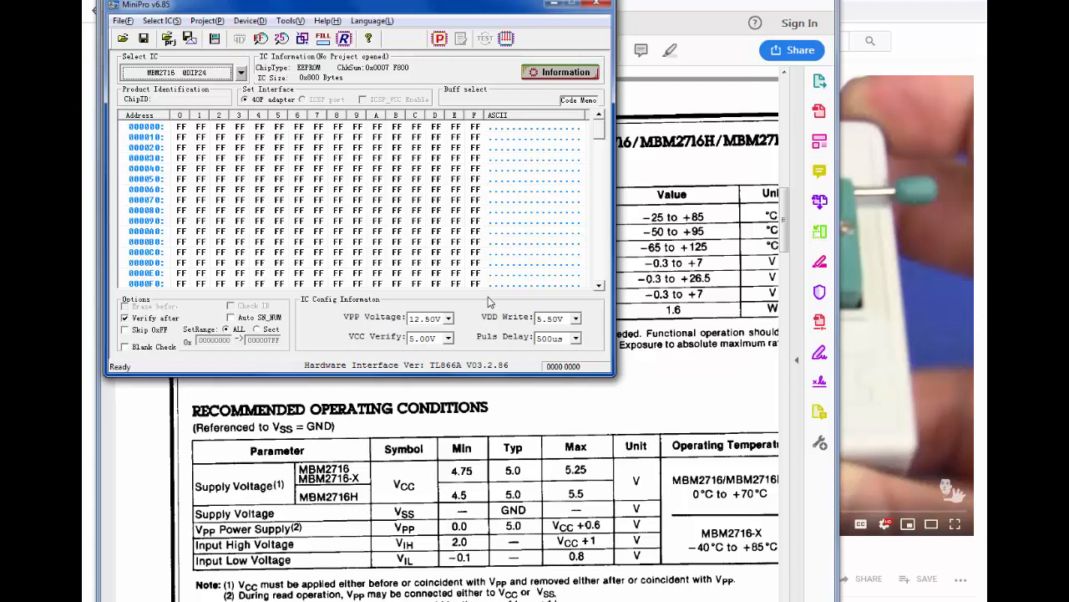
mouse_move(203, 135)
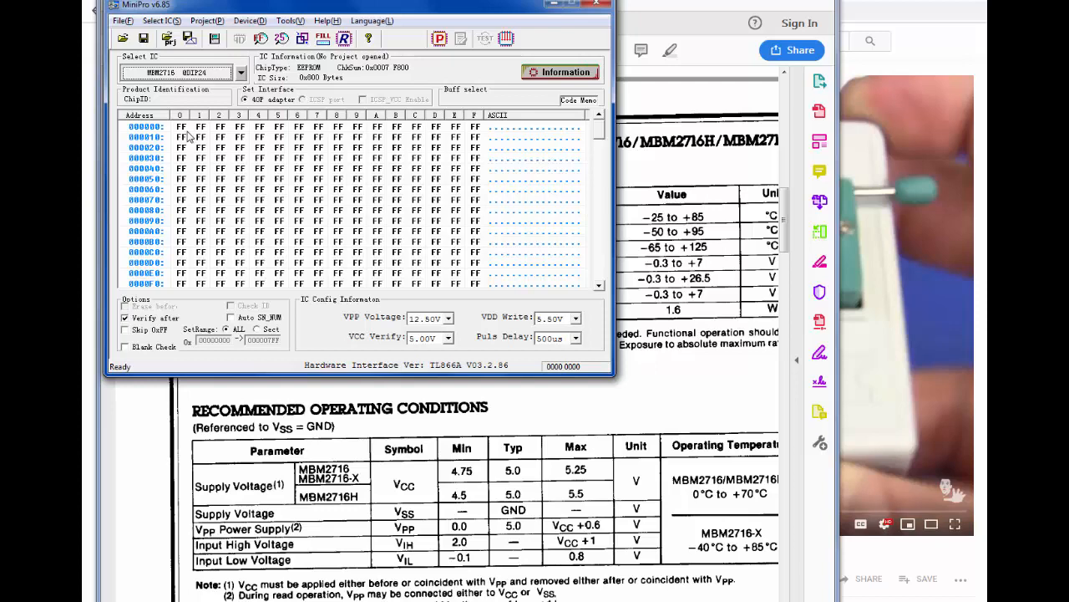
mouse_move(364, 257)
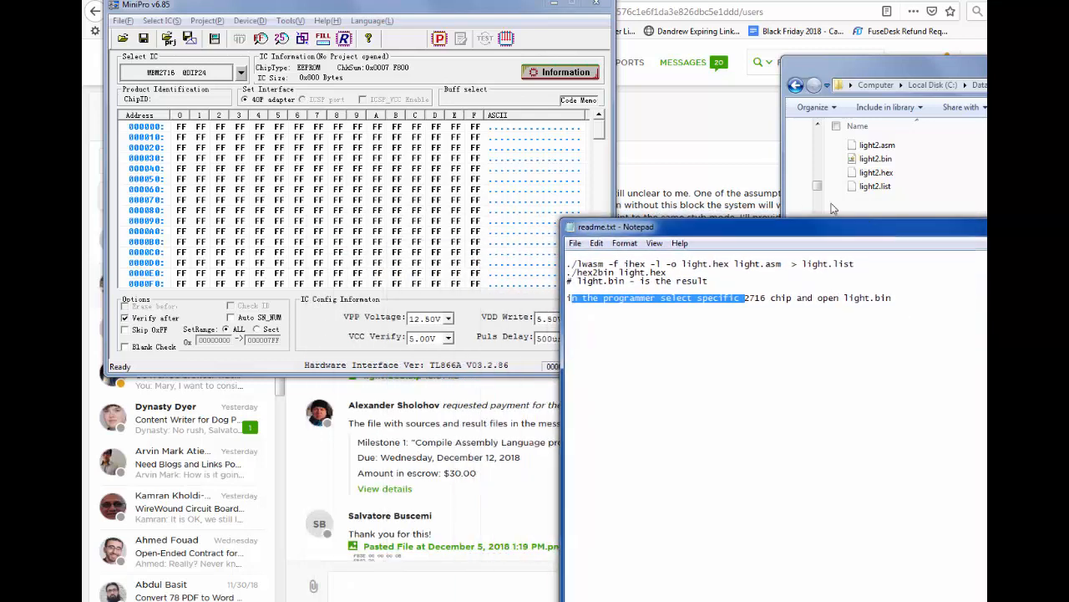
Pick light2.bin from the v2 folder in the File > Open dialog
click(123, 20)
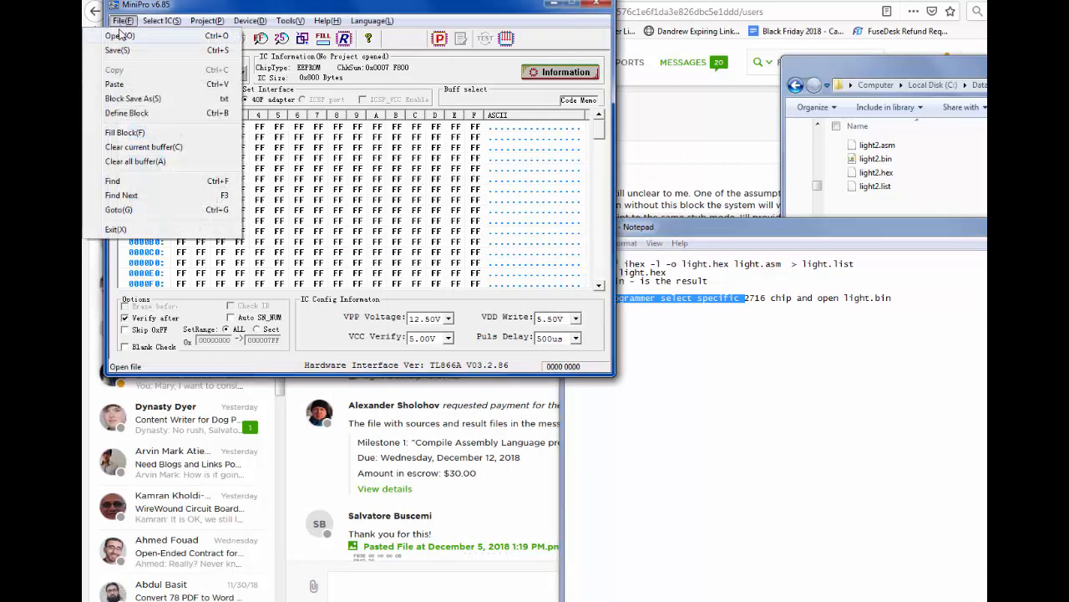
click(119, 35)
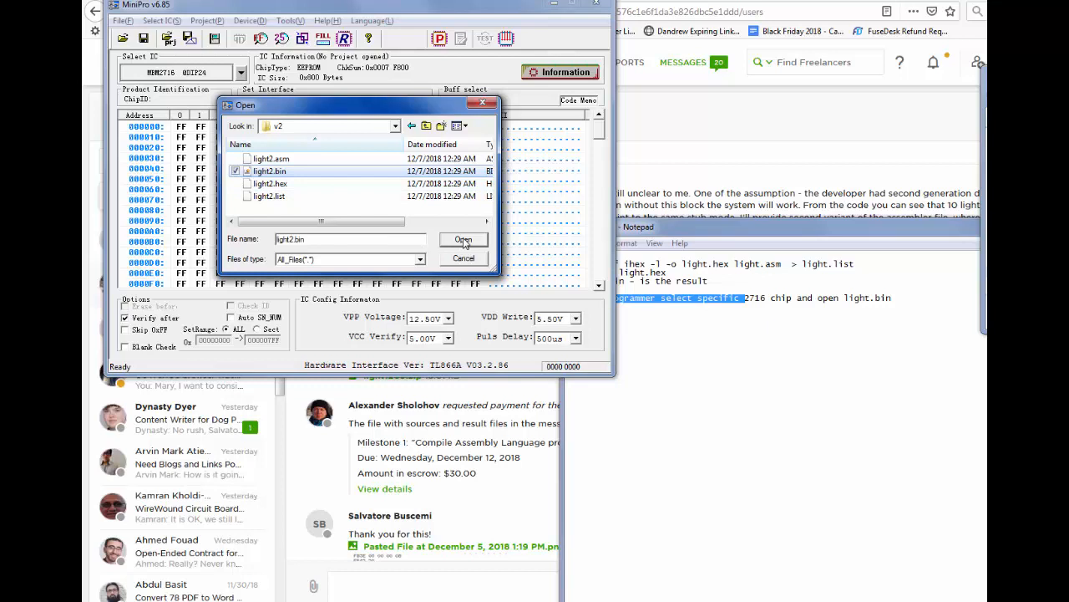
click(463, 240)
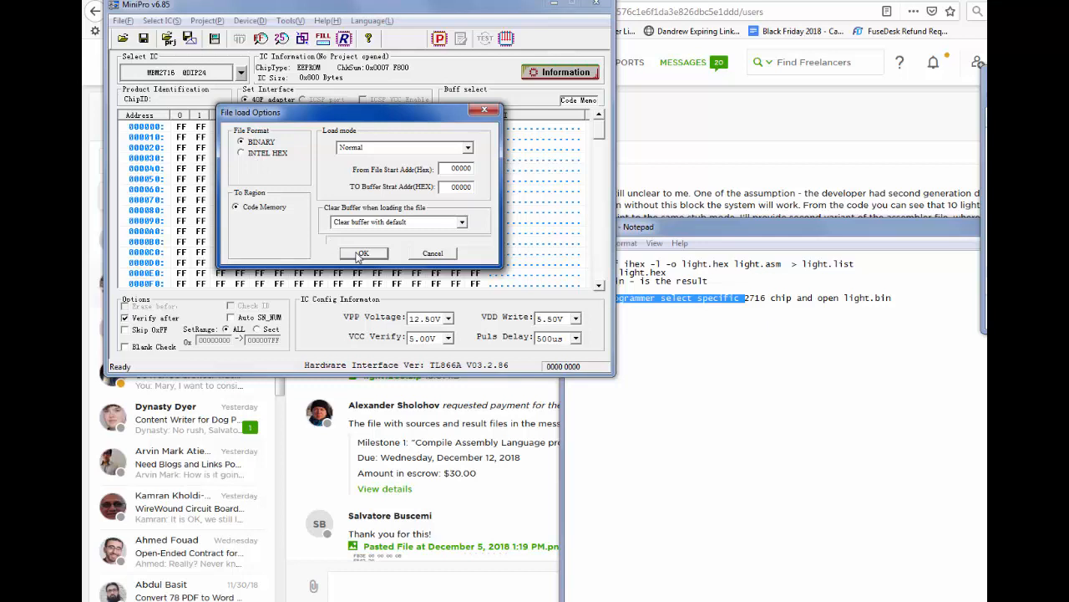
mouse_move(356, 278)
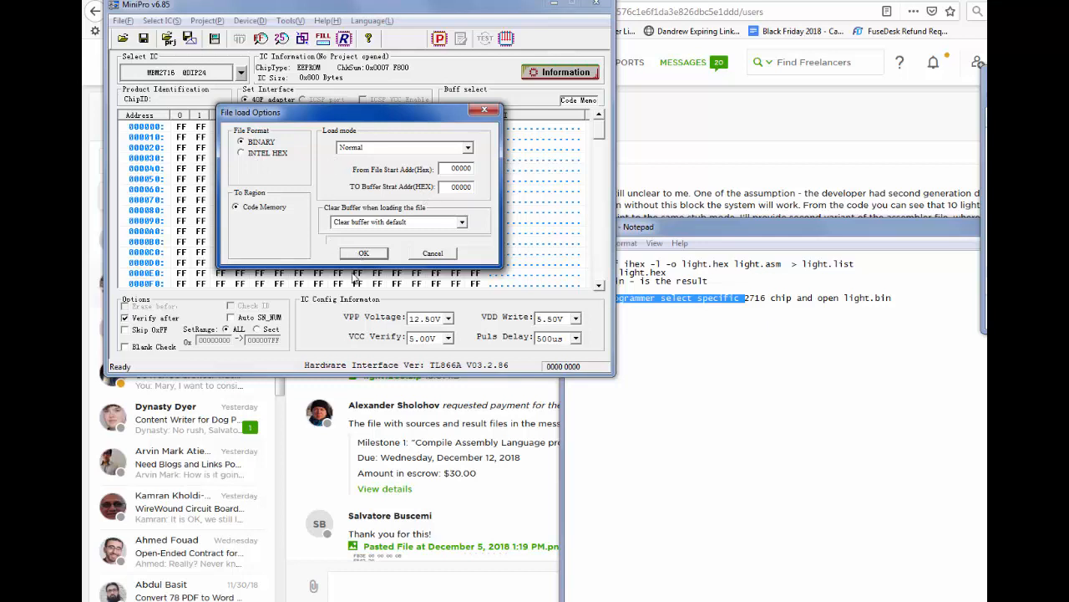
Load light2.bin as binary and scroll the buffer showing checksum 0x0004 1334
click(363, 252)
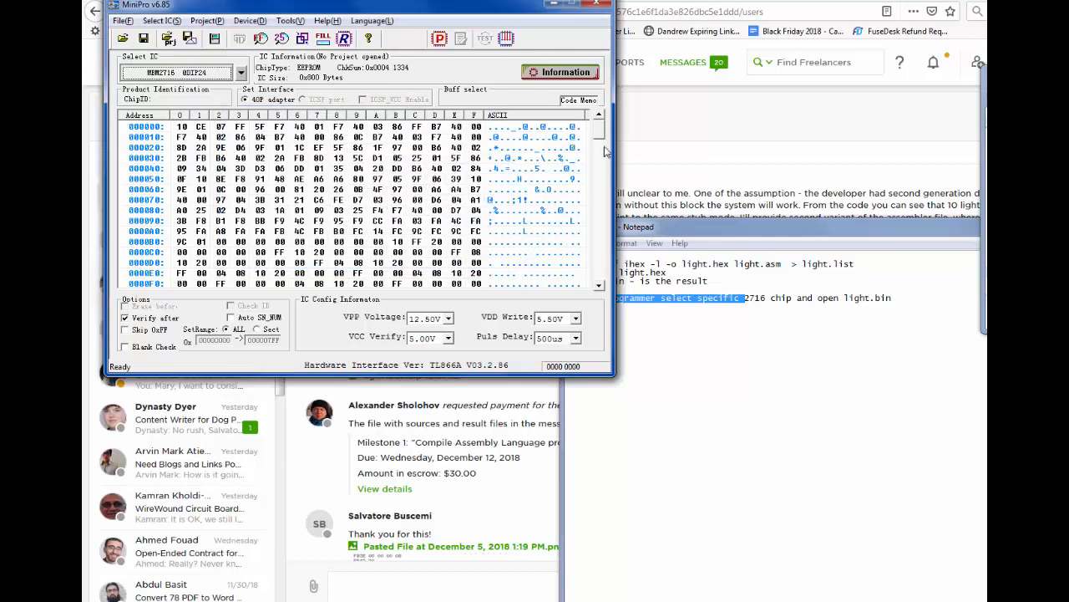
scroll(down, 3)
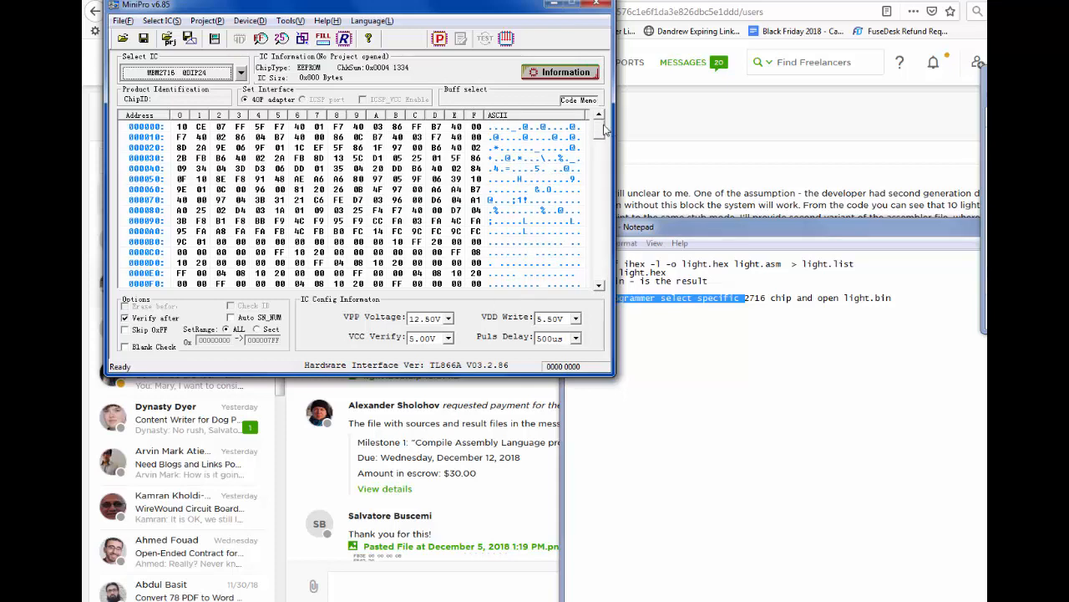
mouse_move(249, 219)
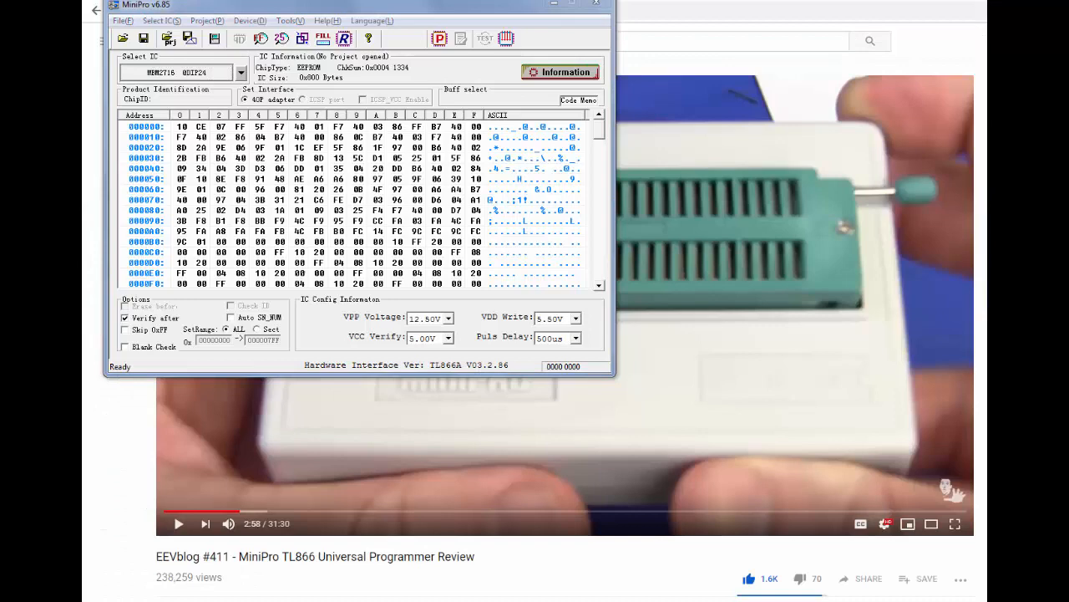
mouse_move(441, 39)
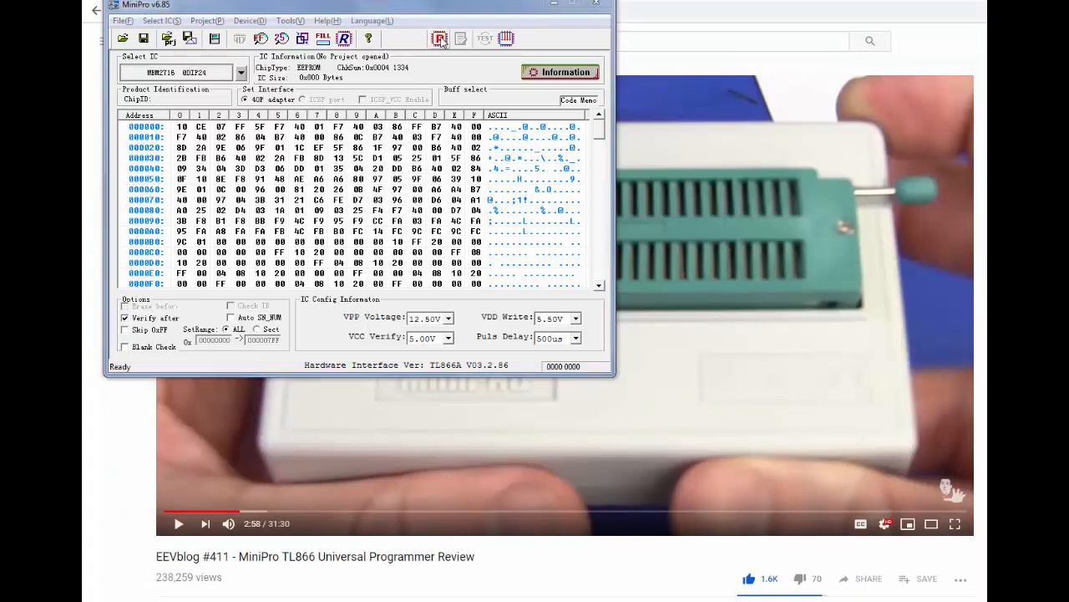
Program the MBM2716 from the buffer, closing the dialog after the verify error at address 0
click(439, 38)
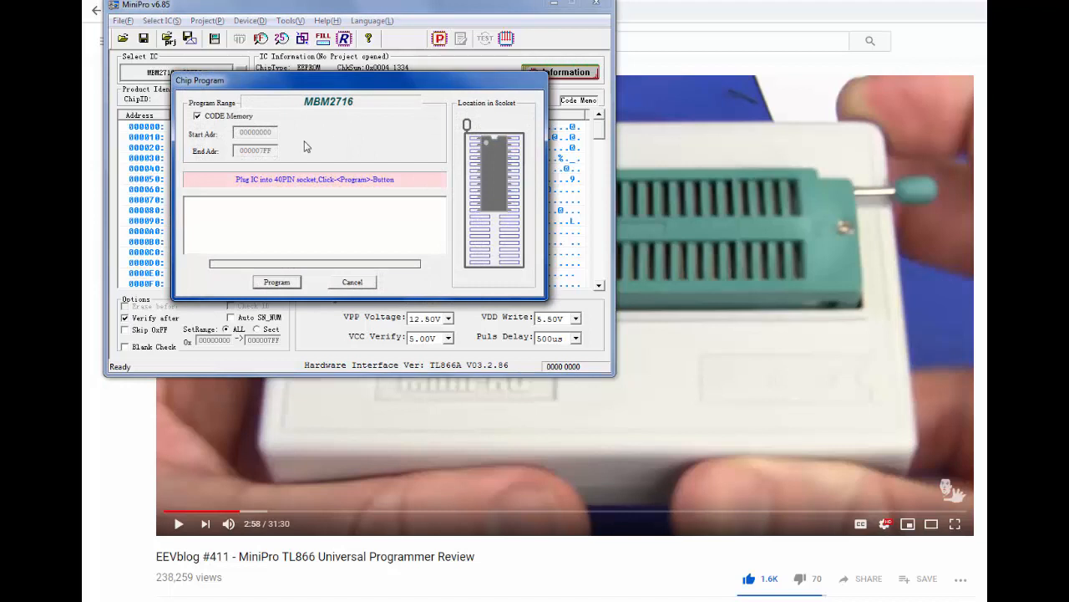
mouse_move(287, 180)
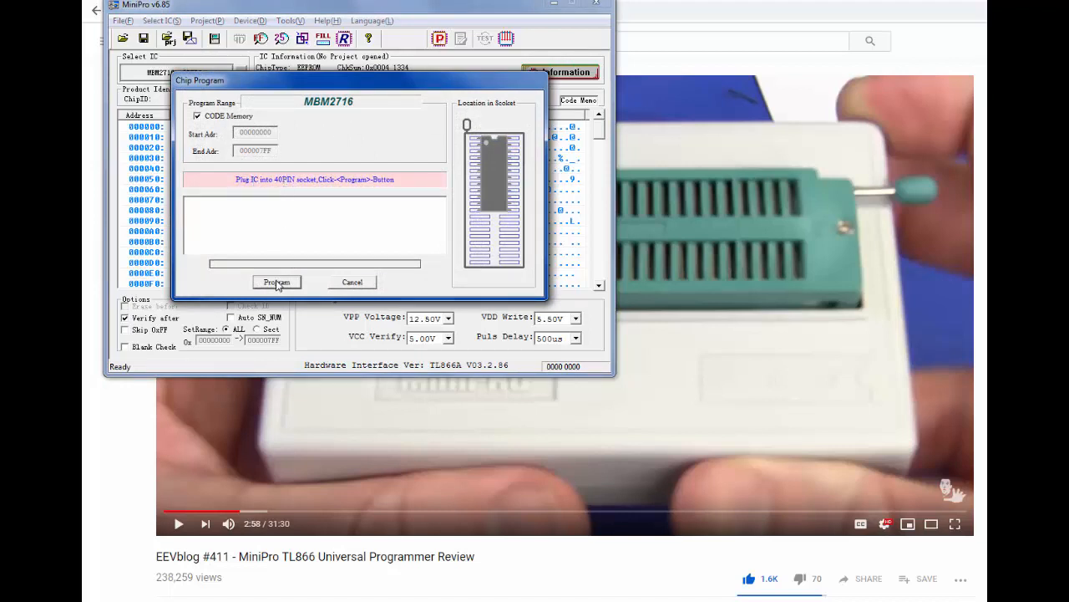
click(276, 282)
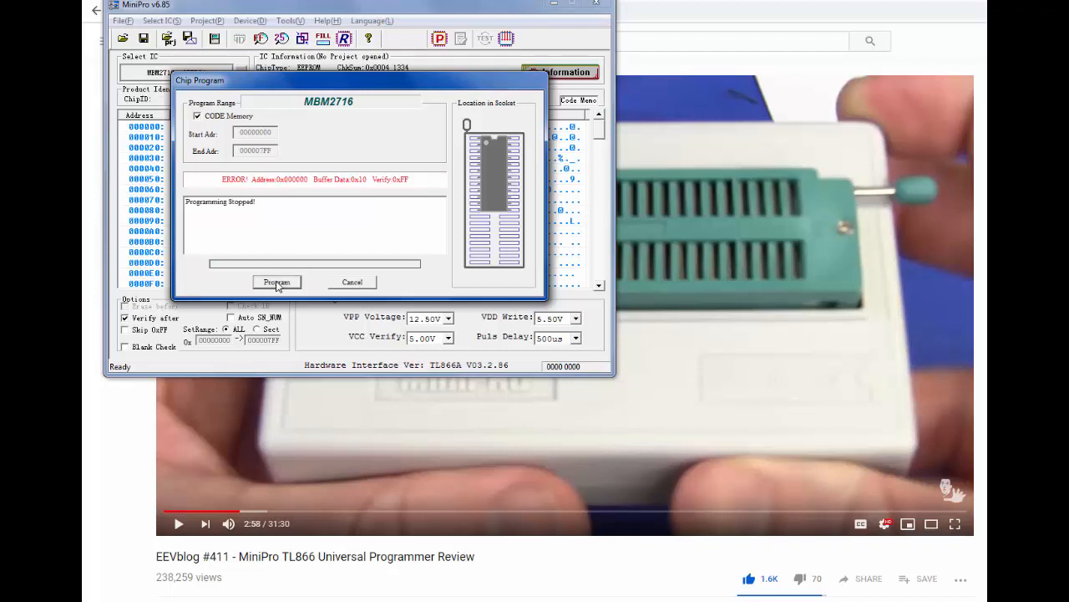
mouse_move(290, 188)
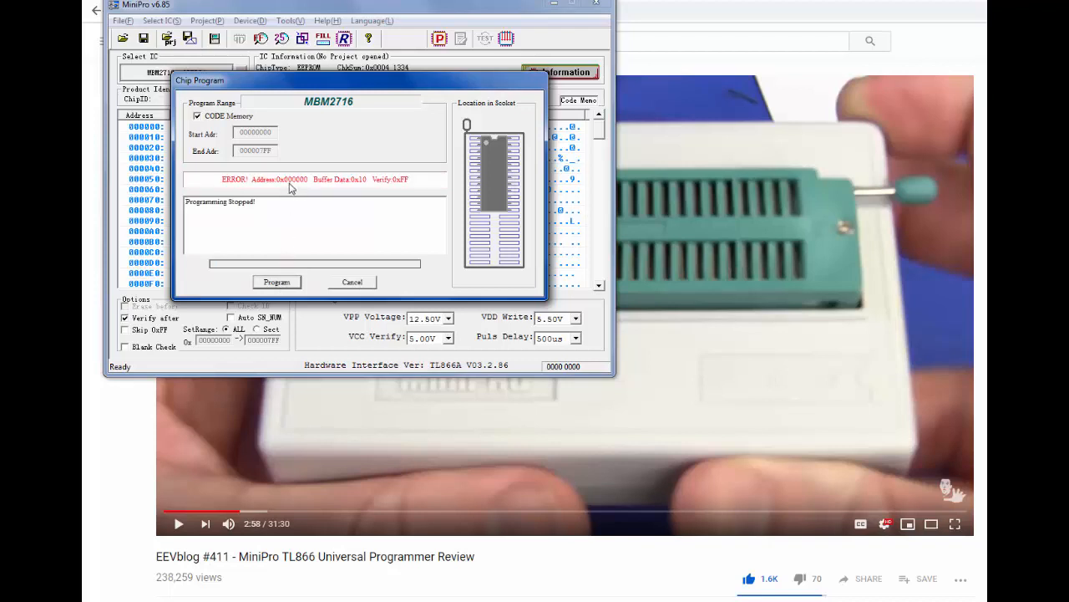
mouse_move(303, 187)
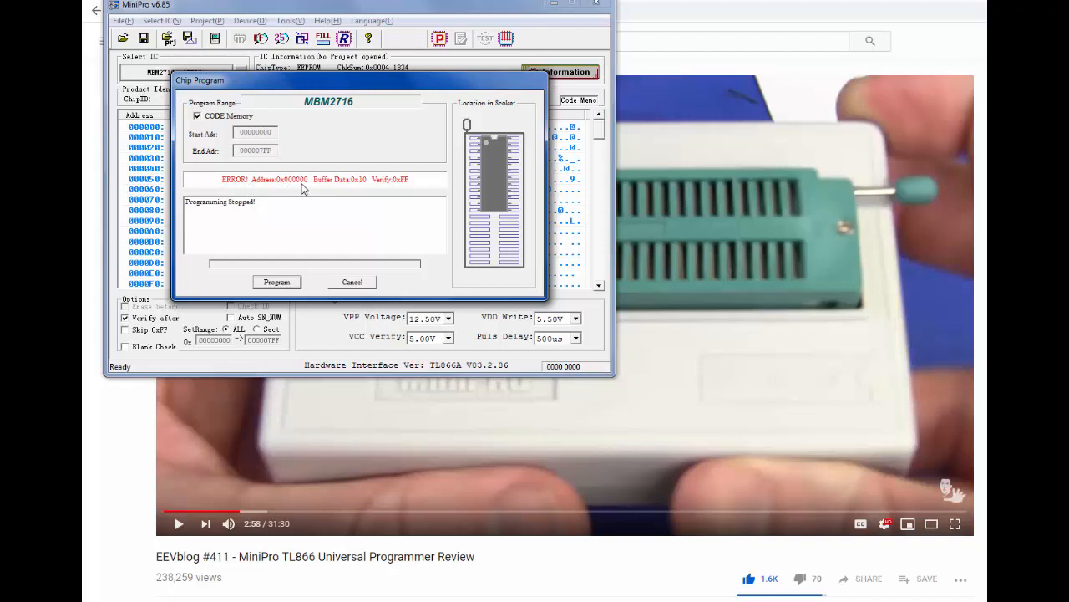
mouse_move(368, 182)
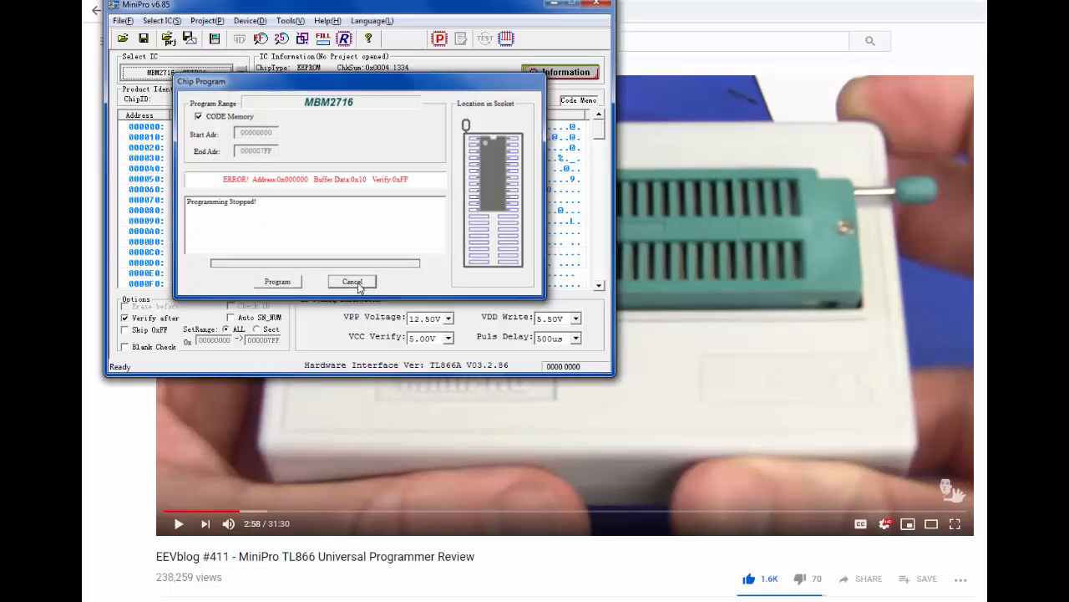
click(351, 282)
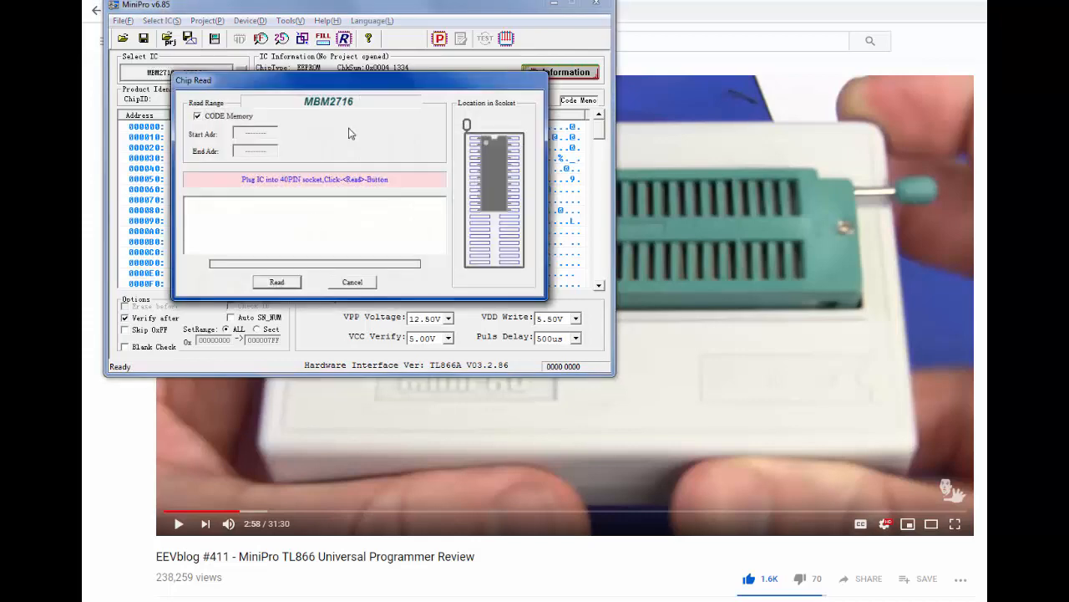
Read the MBM2716 back, getting all FF (checksum 0x0007 F800), and toggle Blank Check
click(276, 281)
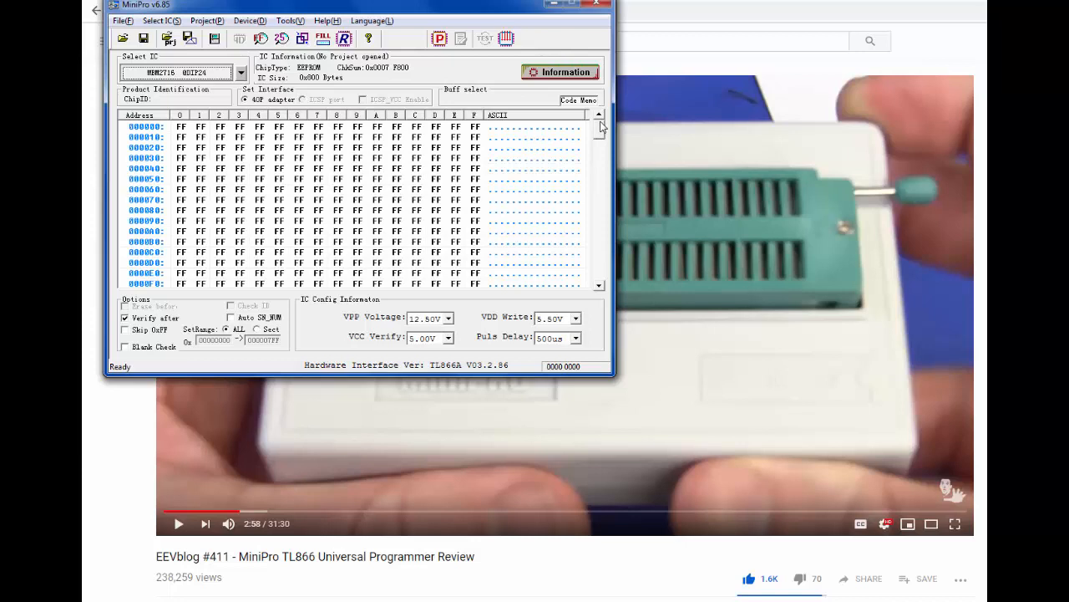
click(125, 347)
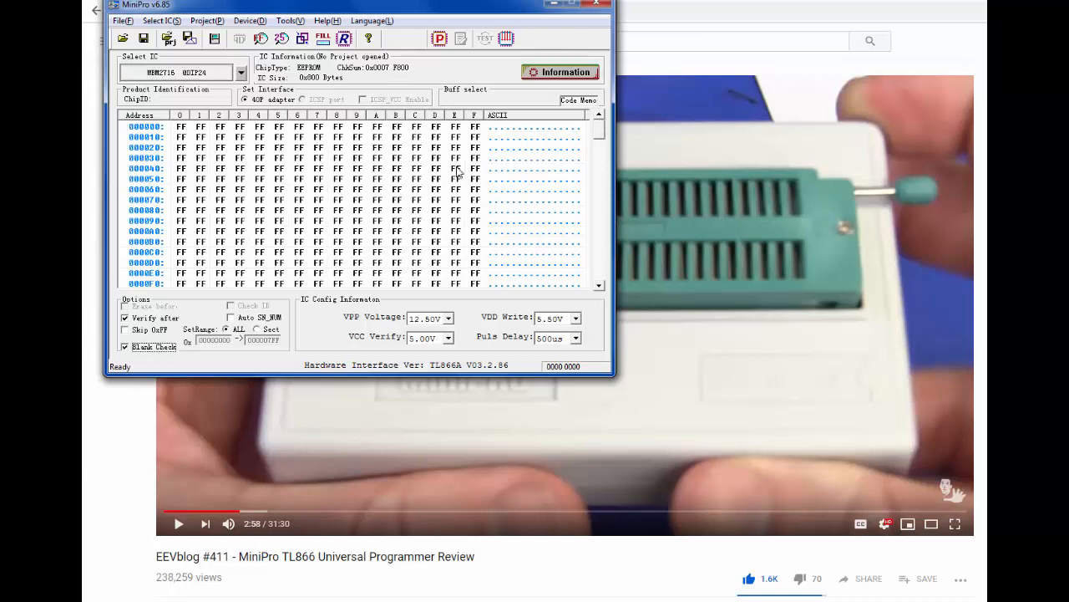
click(125, 347)
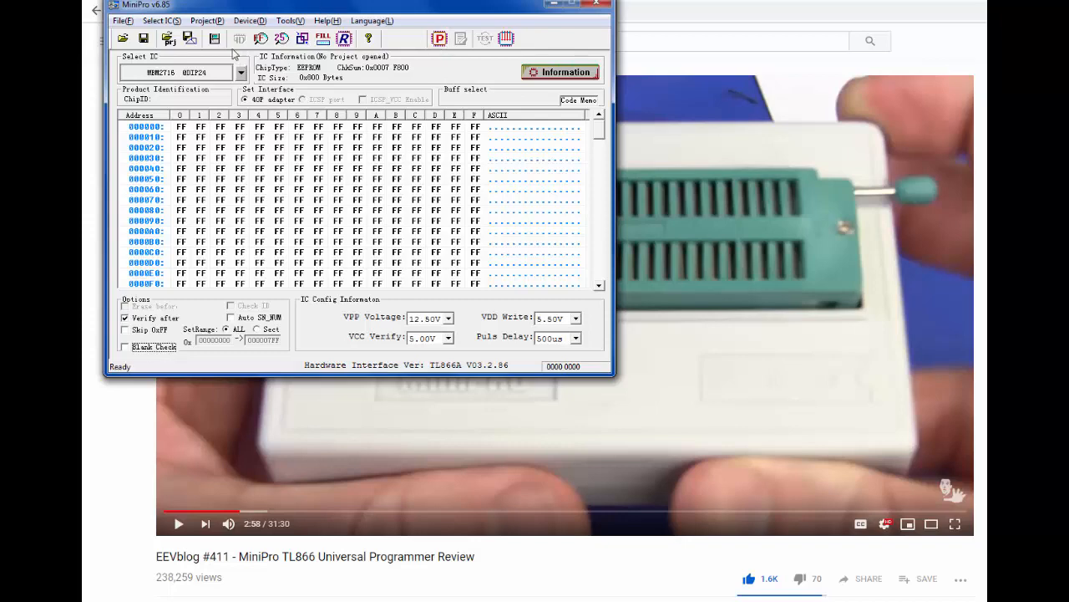
click(123, 21)
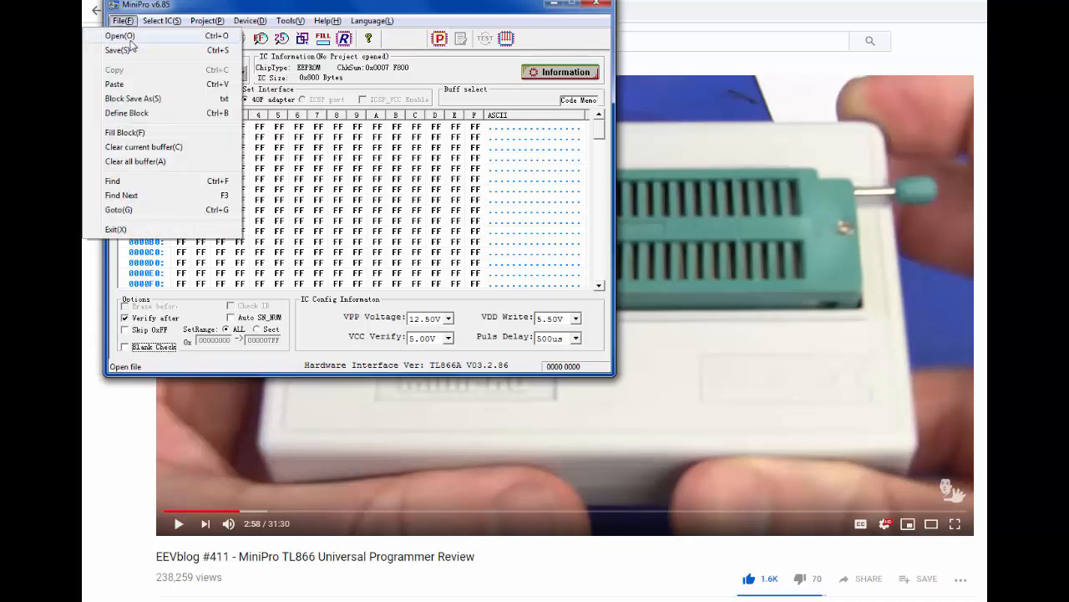
Reload light2.bin as binary into the buffer, restoring checksum 0x0004 1334
click(120, 35)
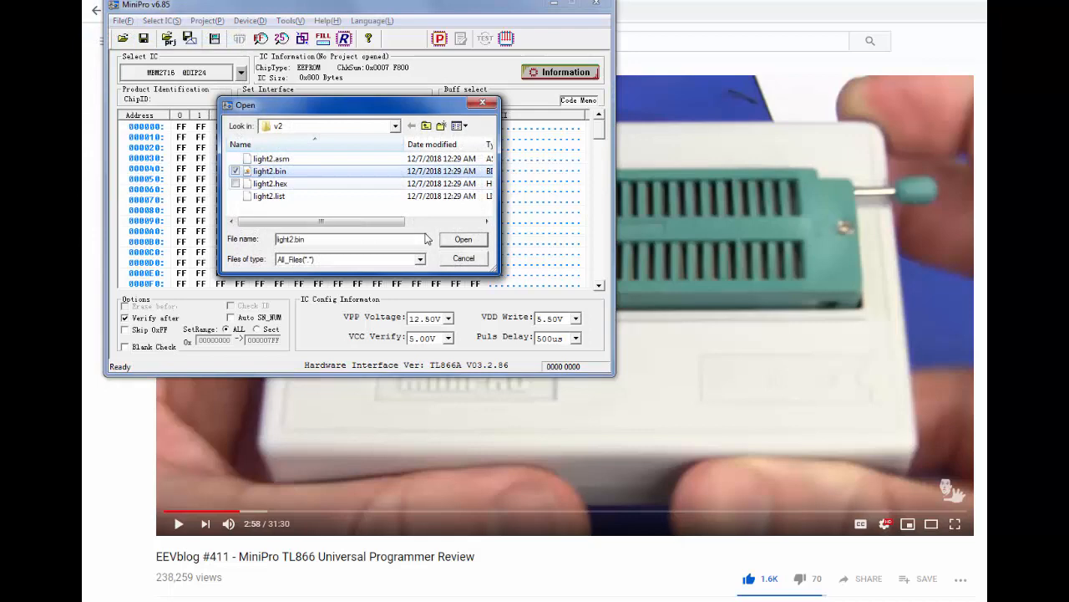
click(463, 239)
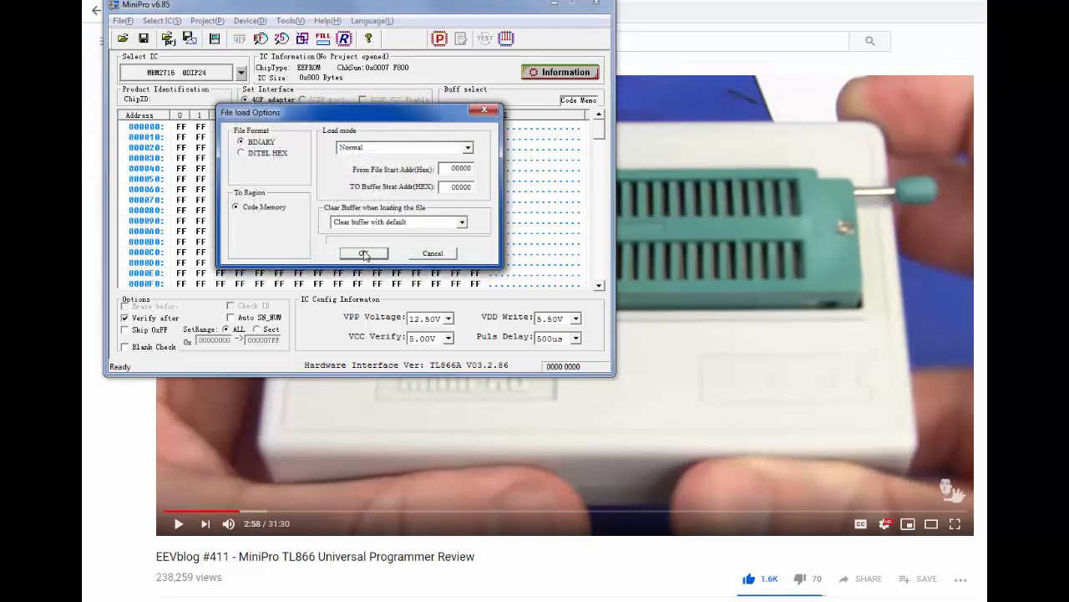
click(363, 253)
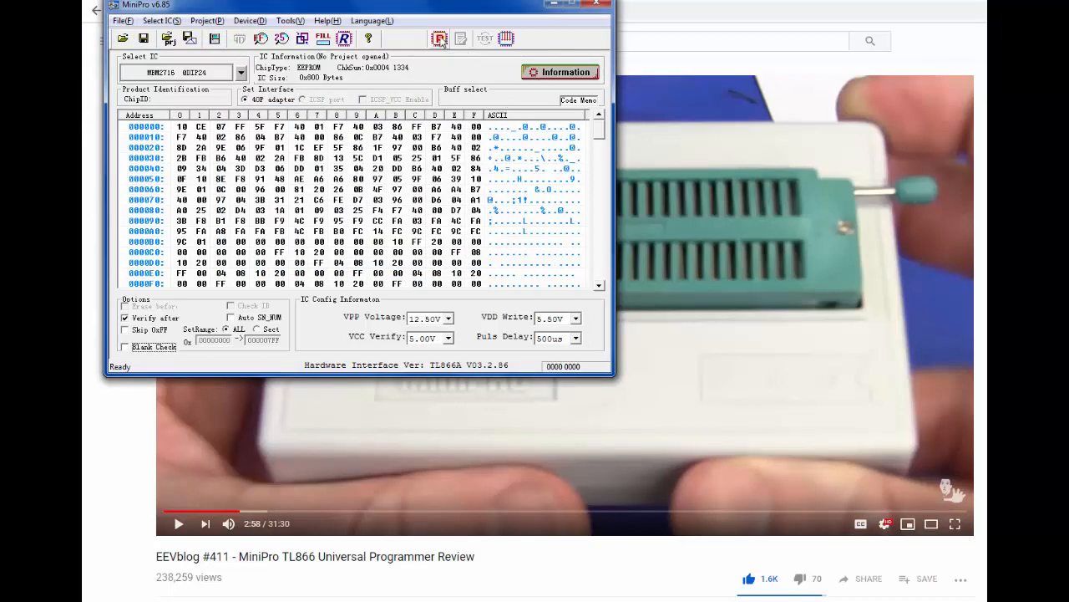
click(439, 38)
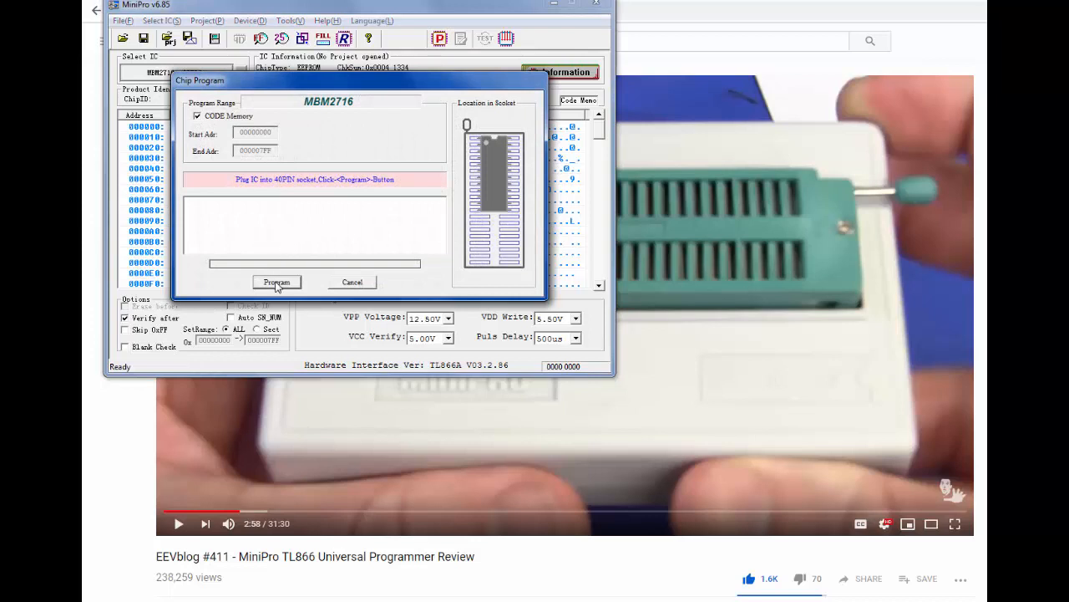
Program the MBM2716 twice; each attempt fails verify at address 0, and the window is closed each time
click(277, 281)
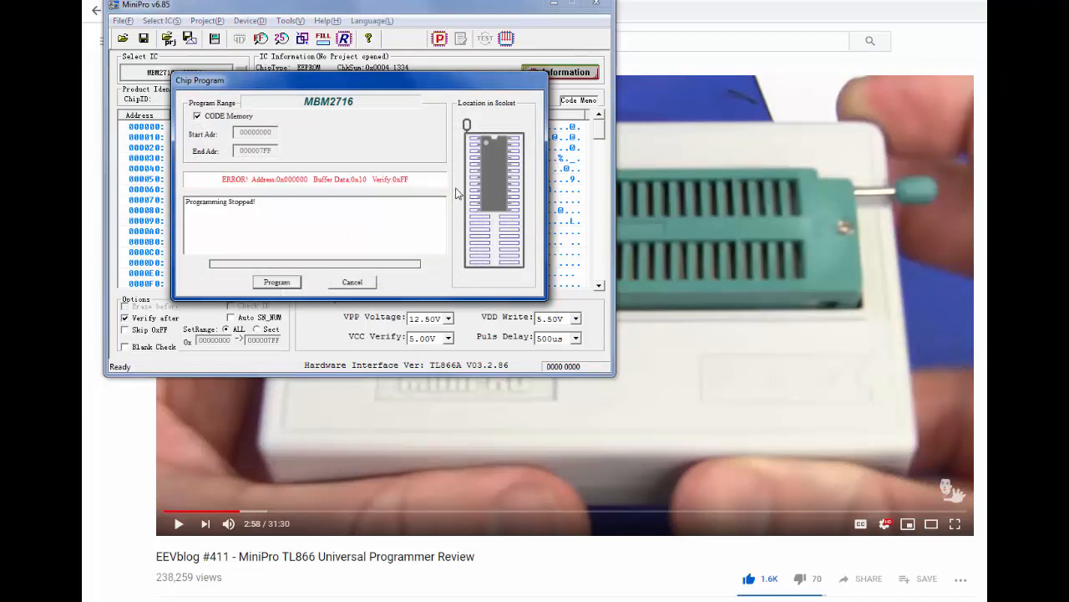
mouse_move(433, 203)
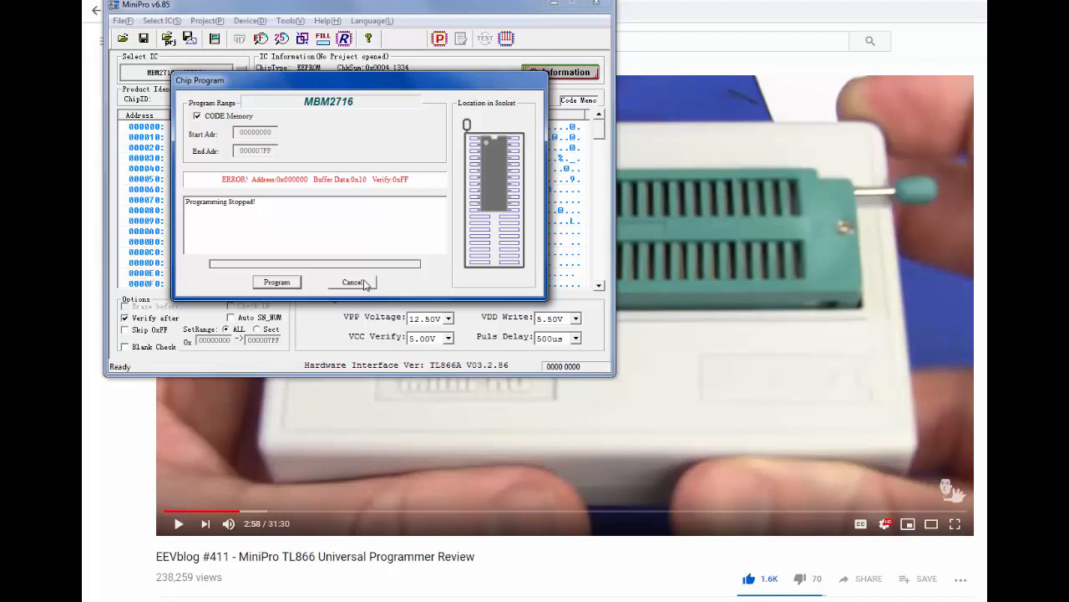
click(352, 282)
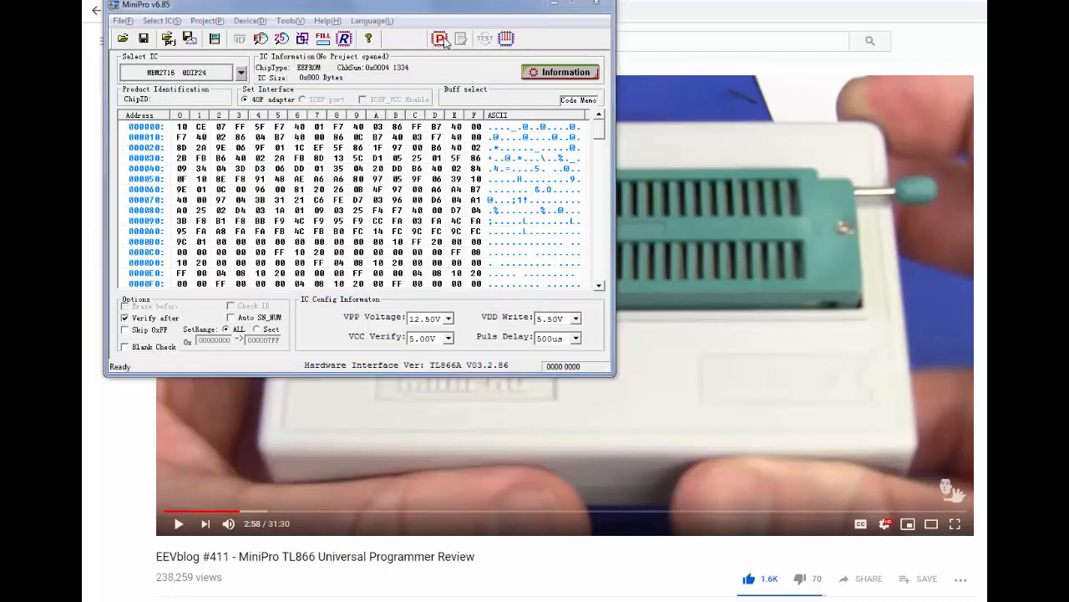
click(439, 38)
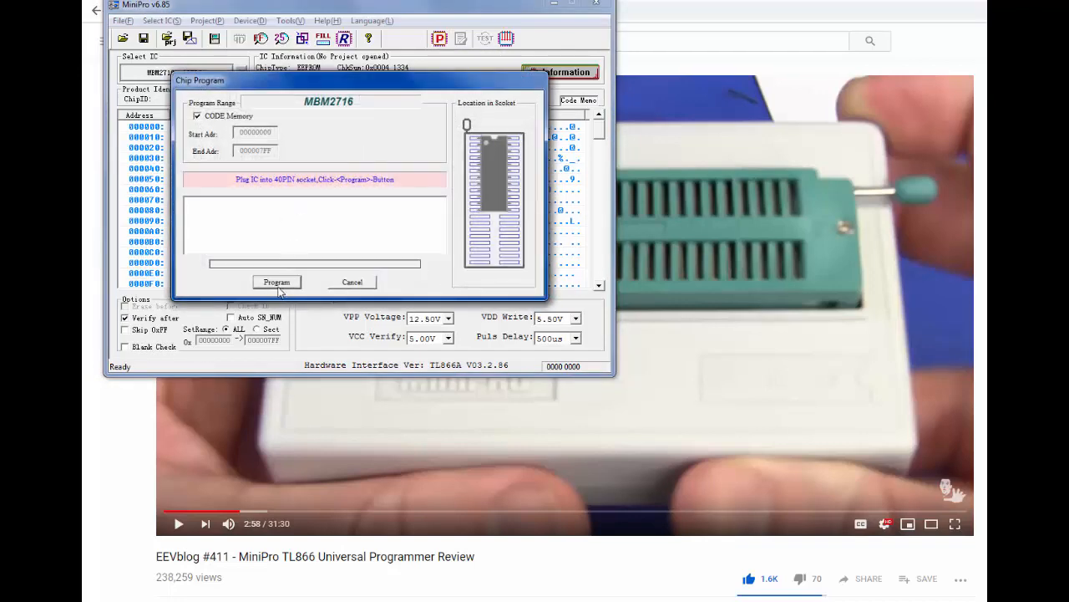
click(276, 282)
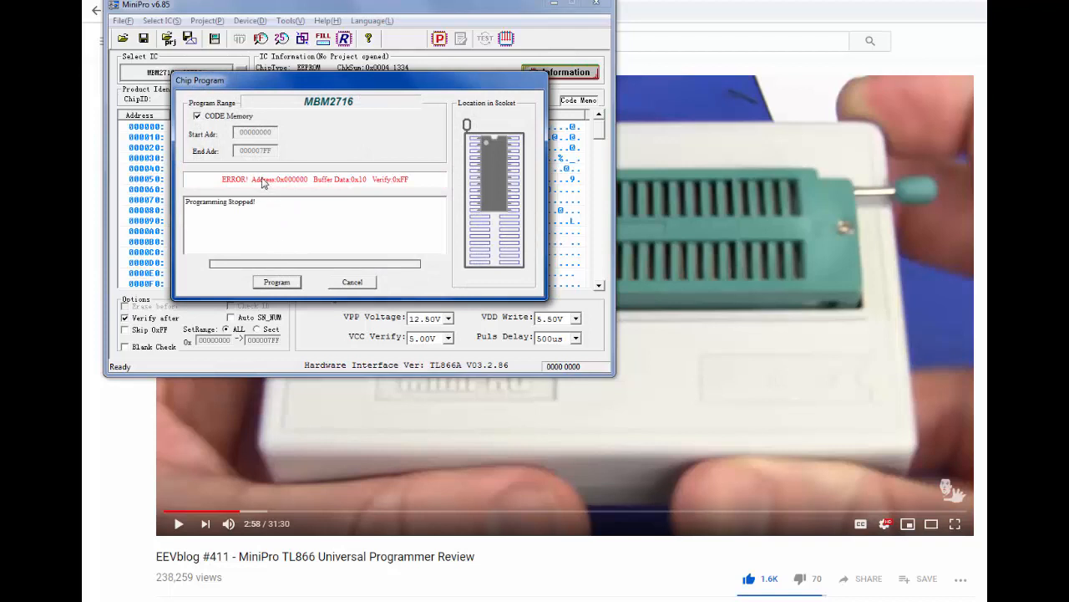
mouse_move(401, 182)
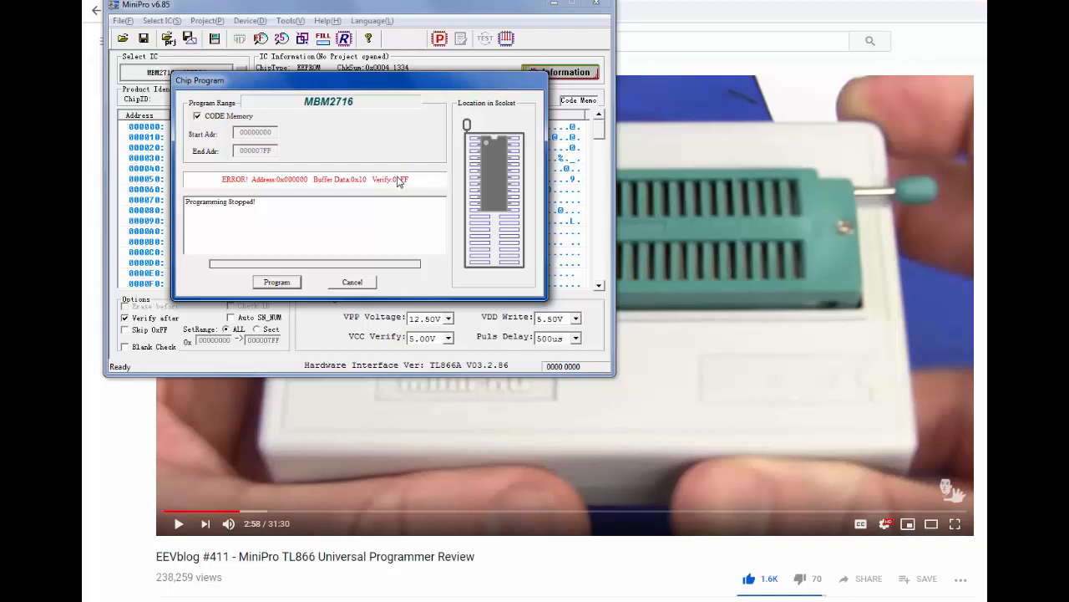
mouse_move(349, 193)
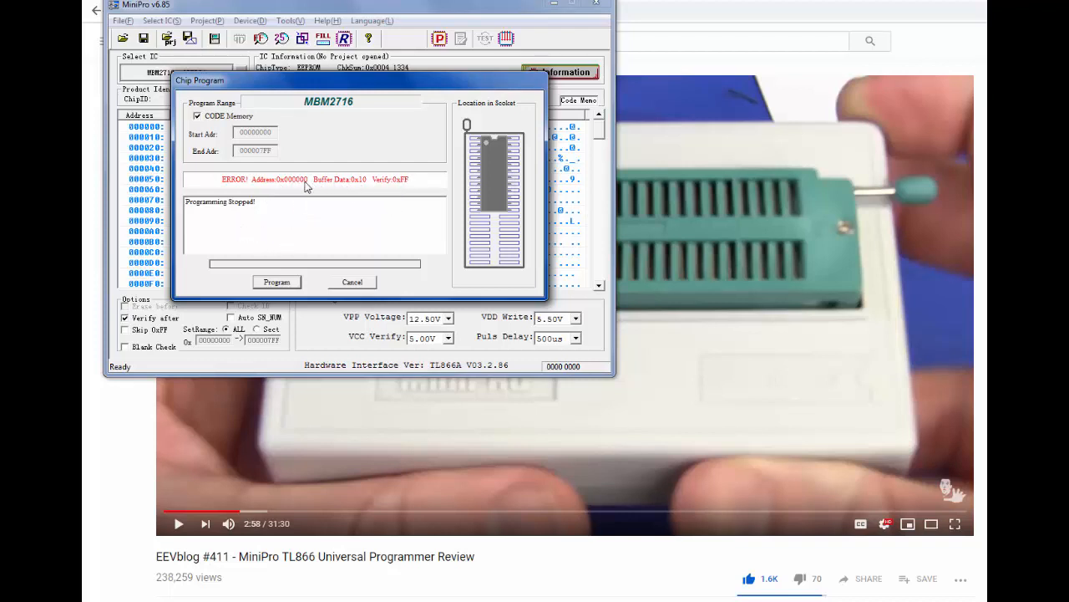
mouse_move(317, 186)
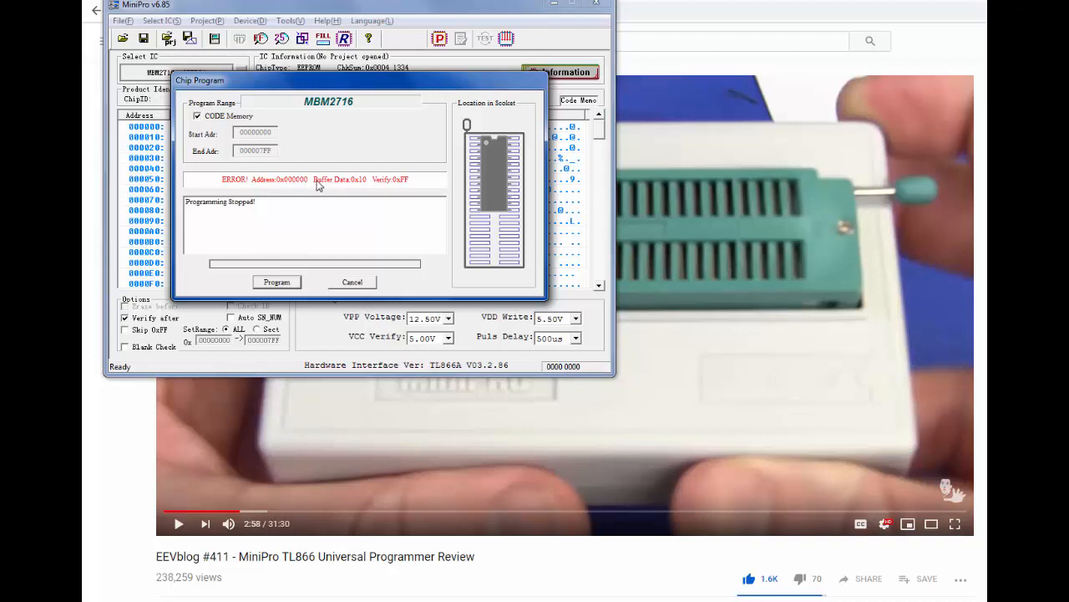
mouse_move(403, 182)
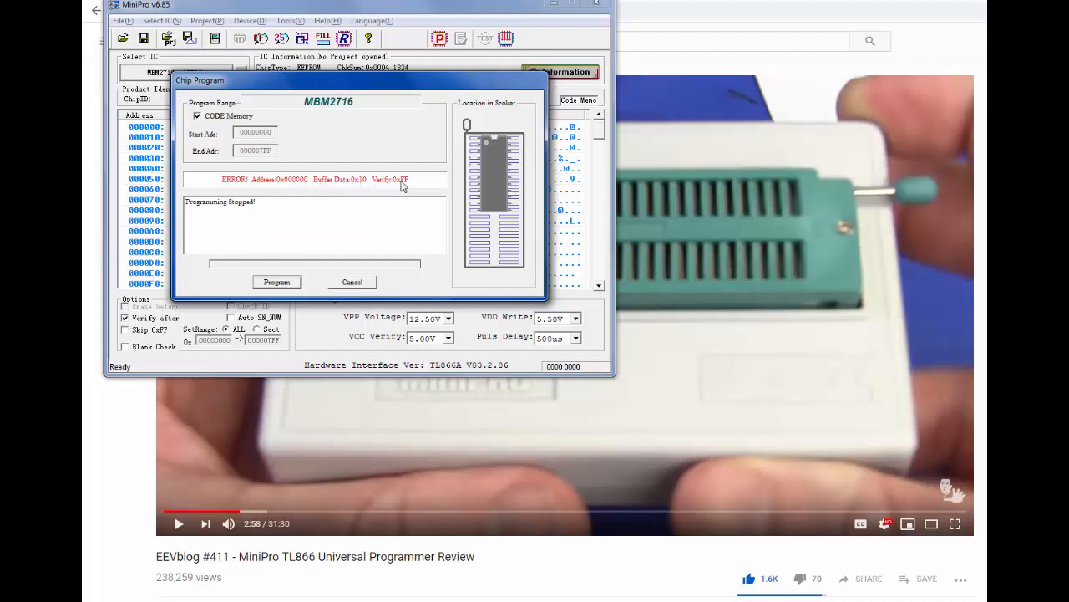
click(352, 282)
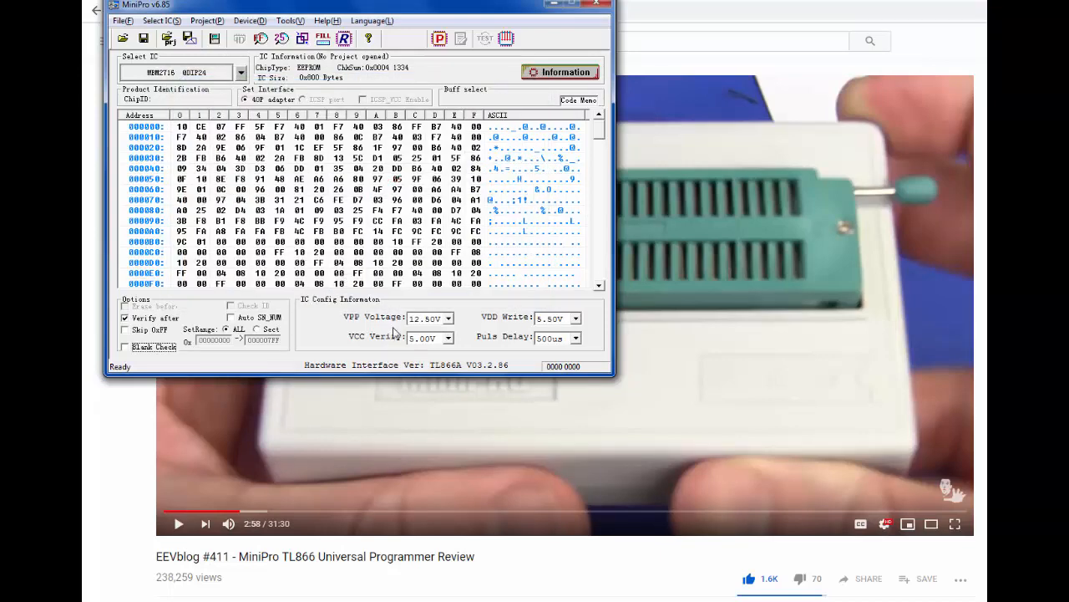
mouse_move(632, 369)
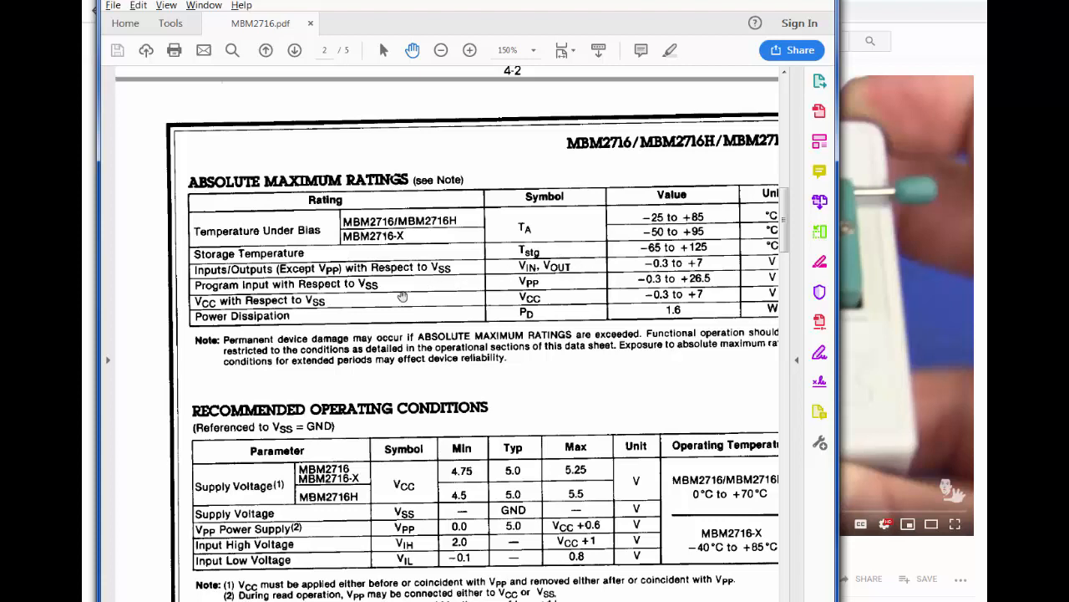
mouse_move(387, 545)
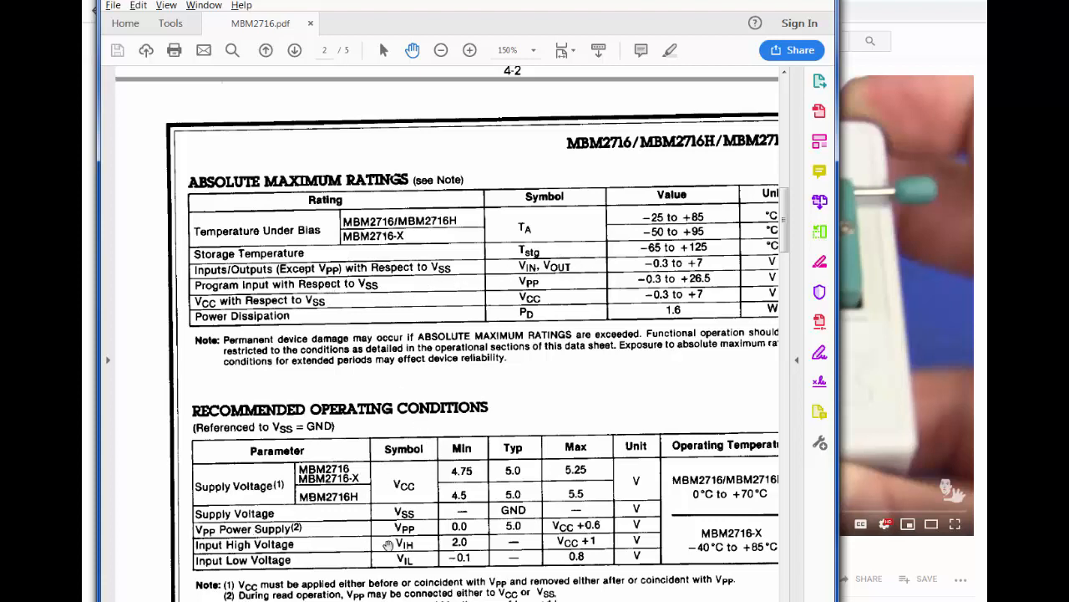
mouse_move(564, 537)
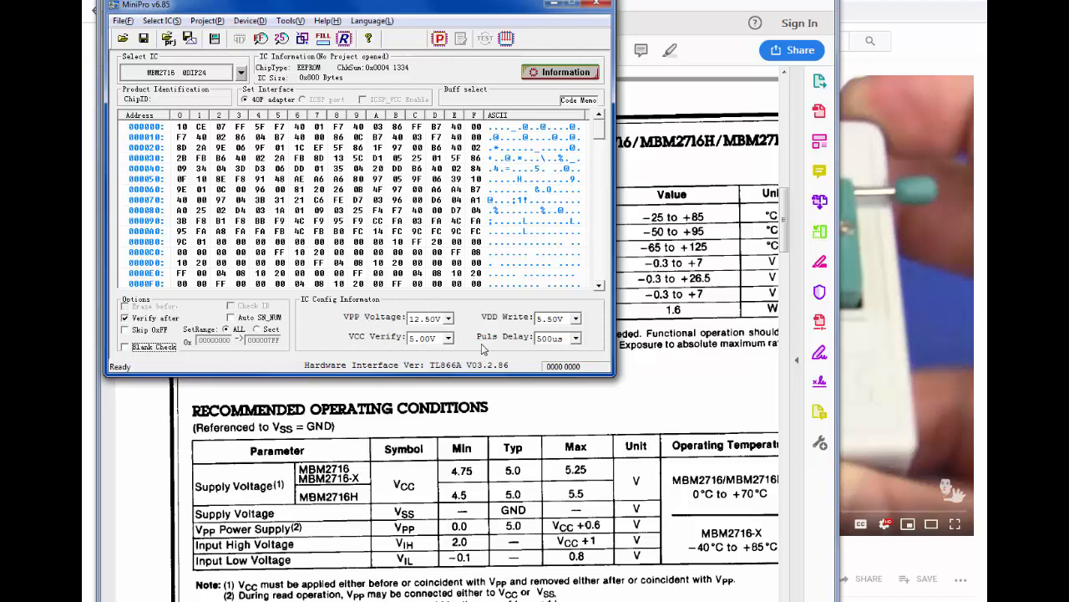
mouse_move(529, 533)
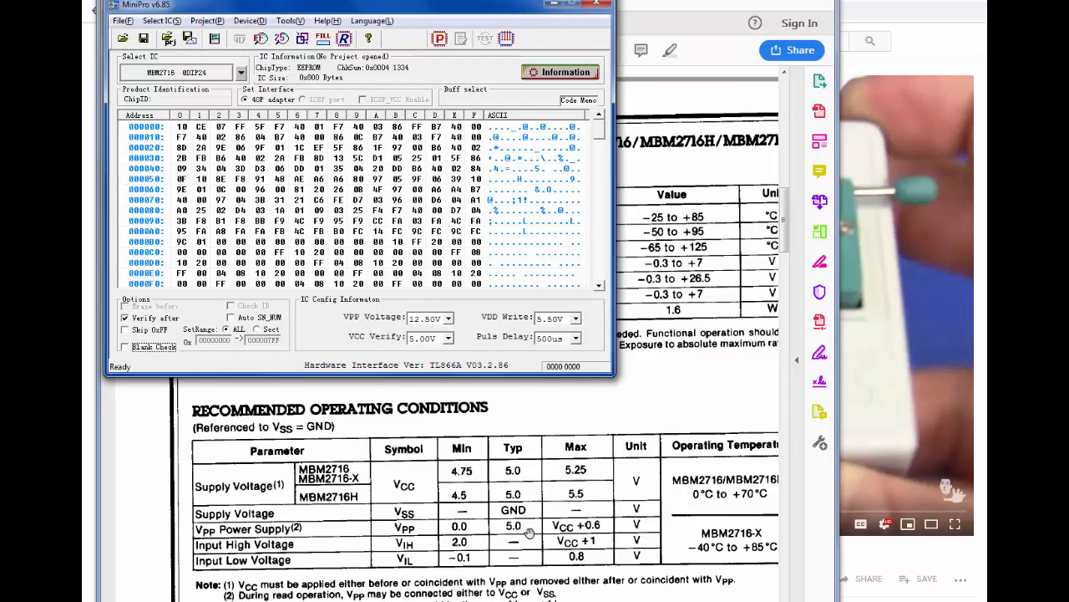
click(451, 317)
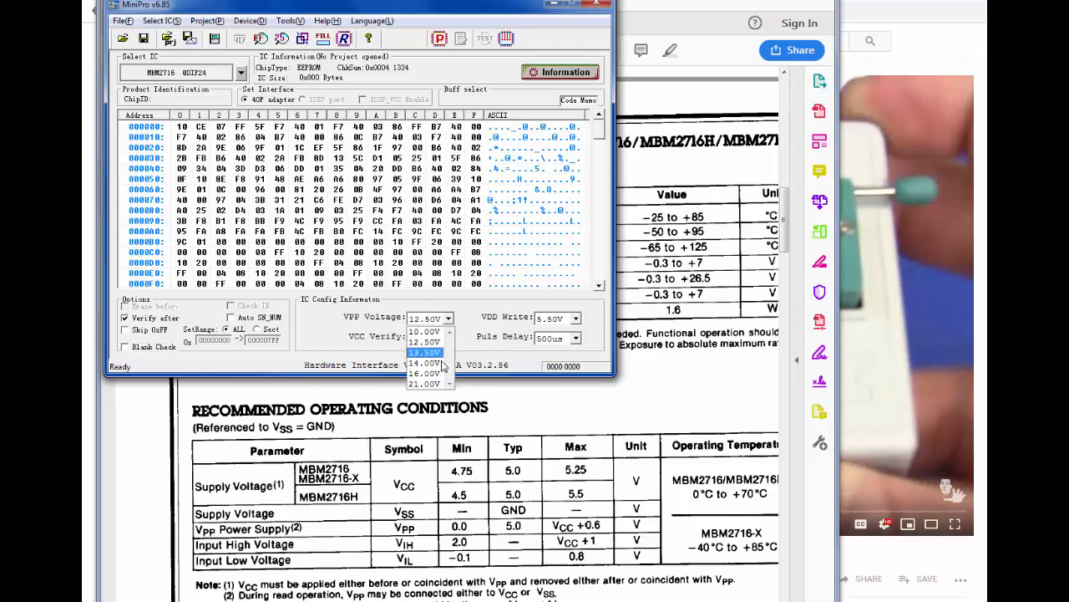
mouse_move(423, 383)
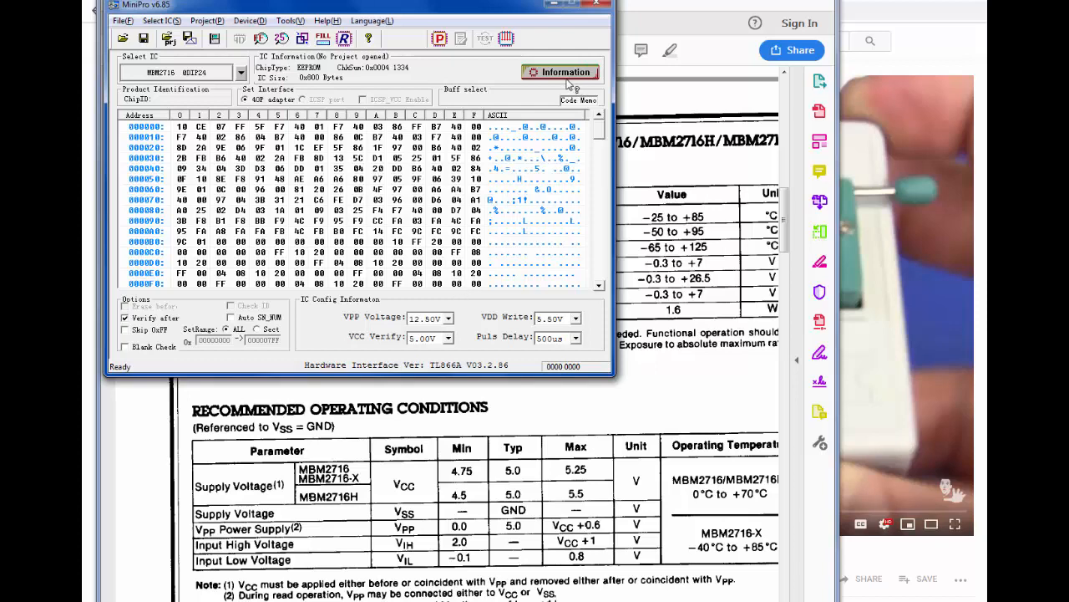
mouse_move(325, 73)
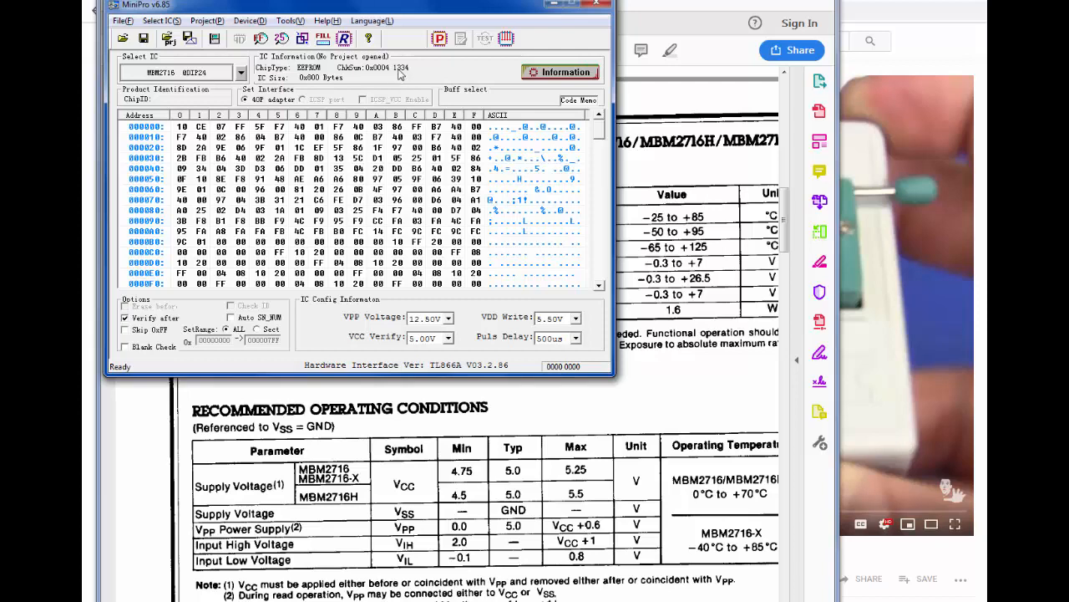
Retry programming the MBM2716, which fails verify at 0x000000 (buffer 0x10, chip reads 0xFF)
click(439, 39)
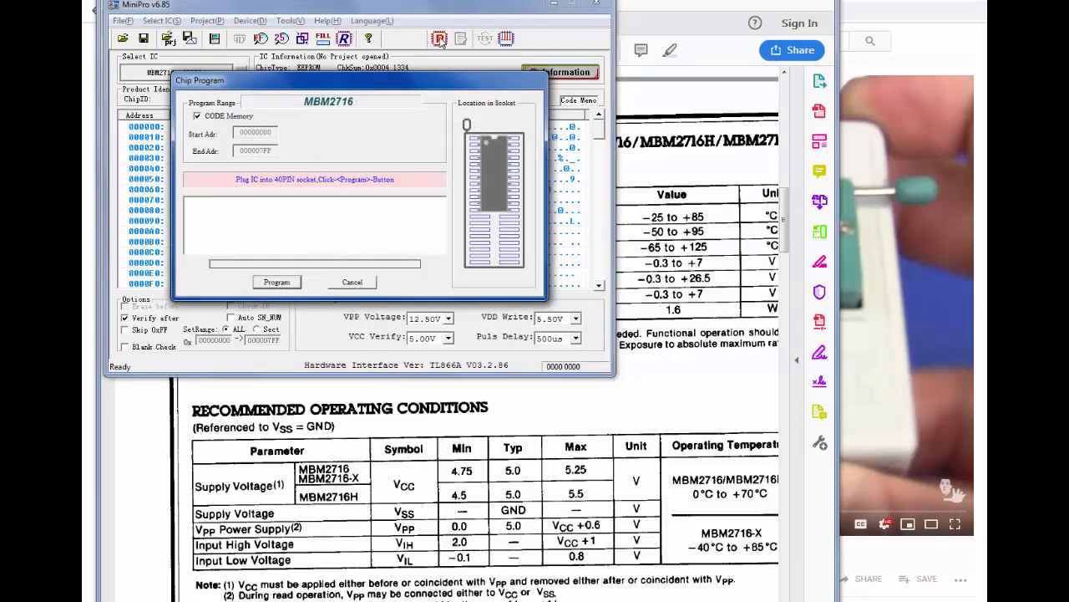
click(277, 281)
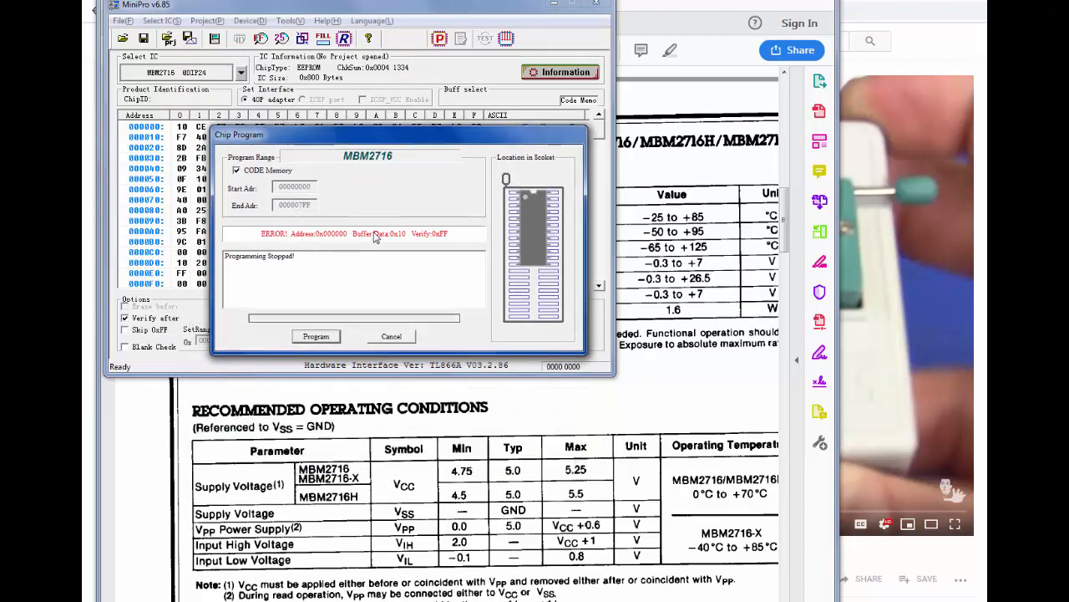
mouse_move(430, 251)
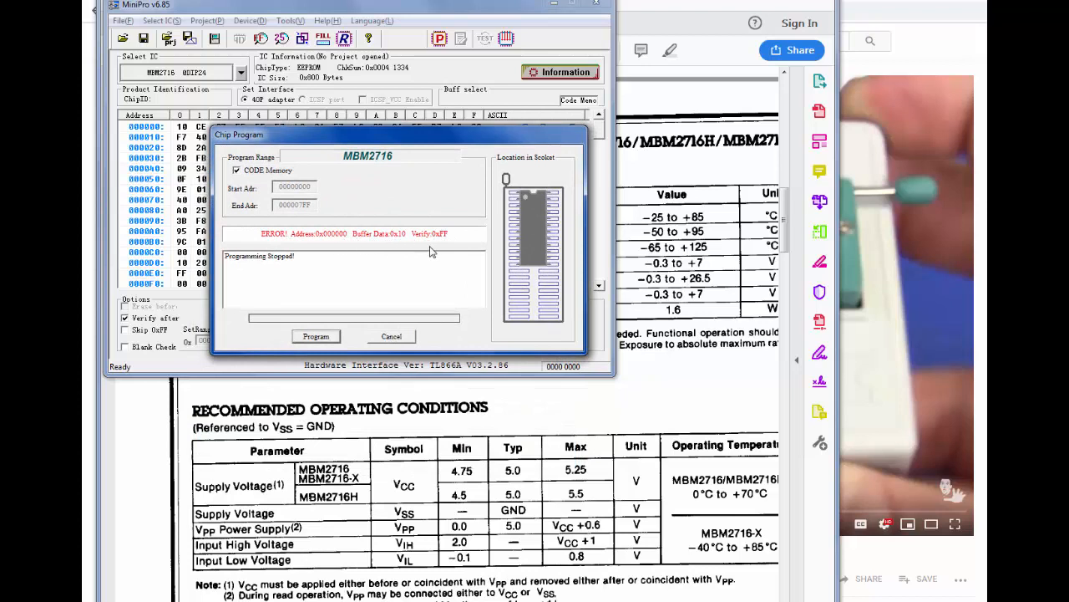
mouse_move(304, 248)
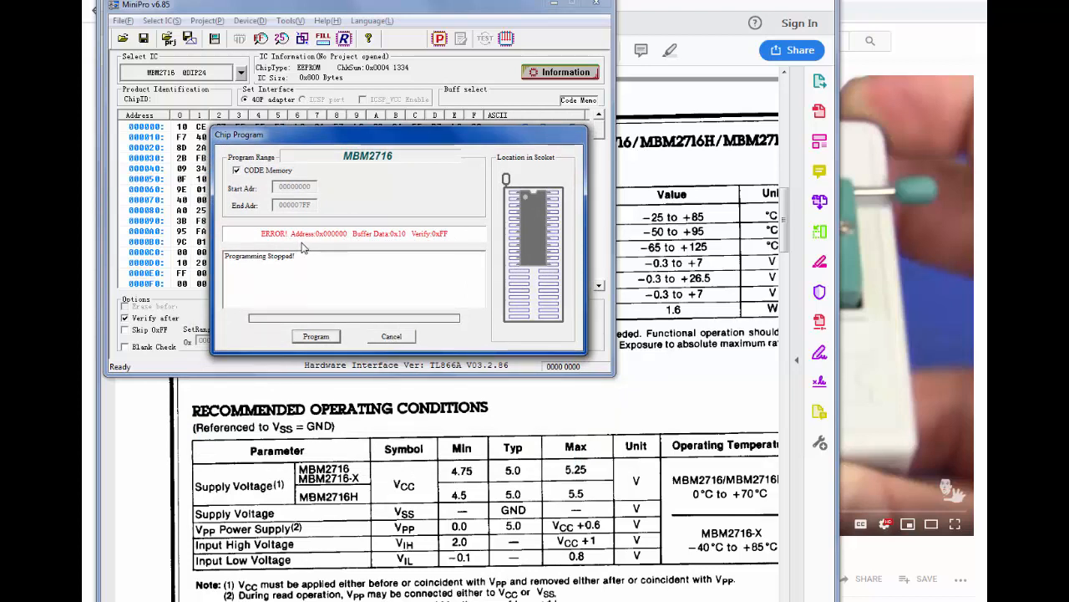
mouse_move(395, 136)
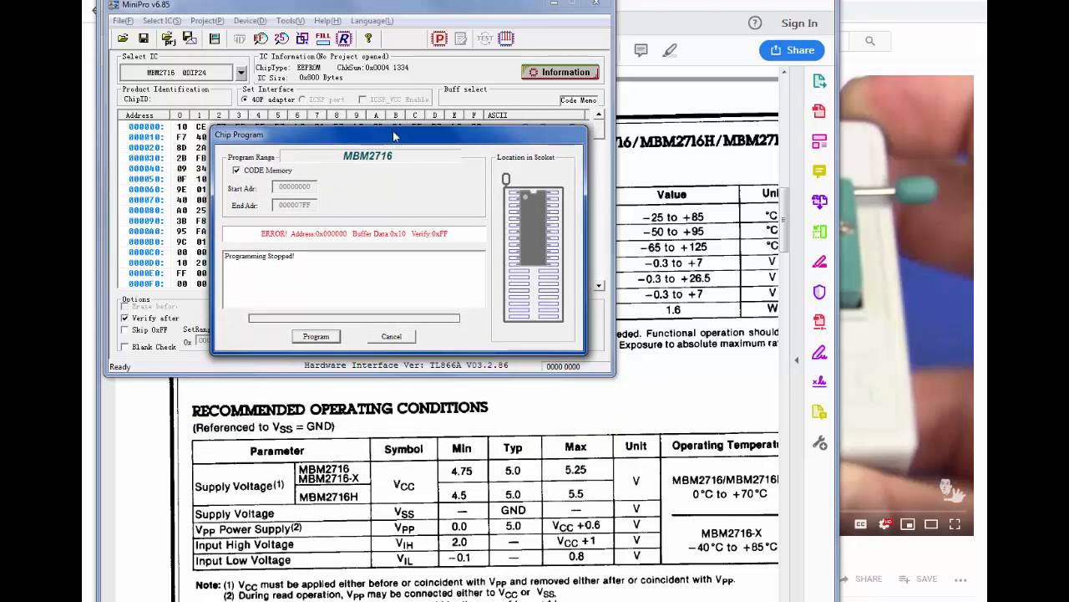